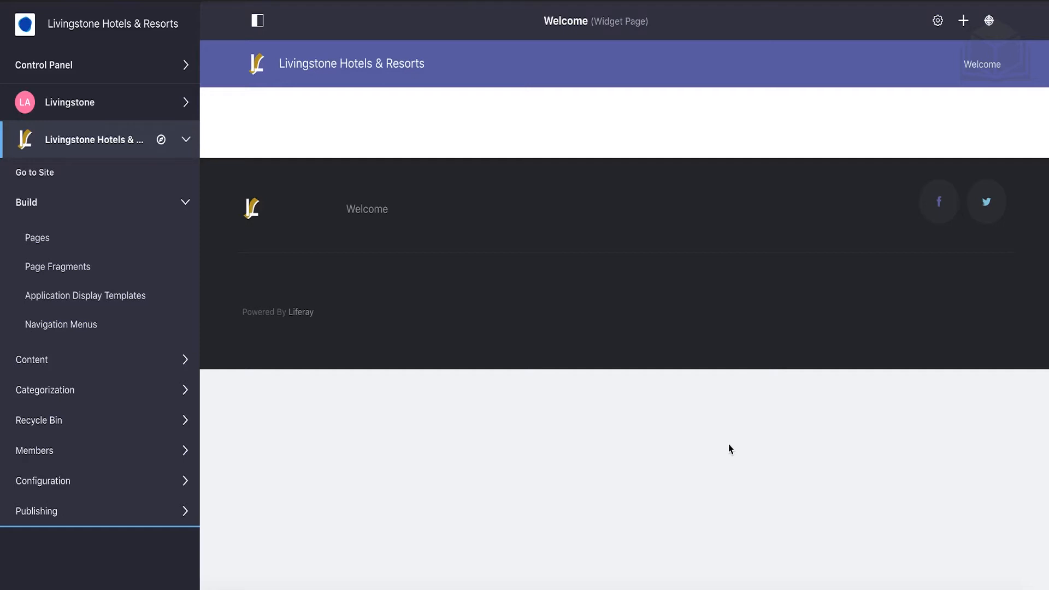
mouse_move(523, 332)
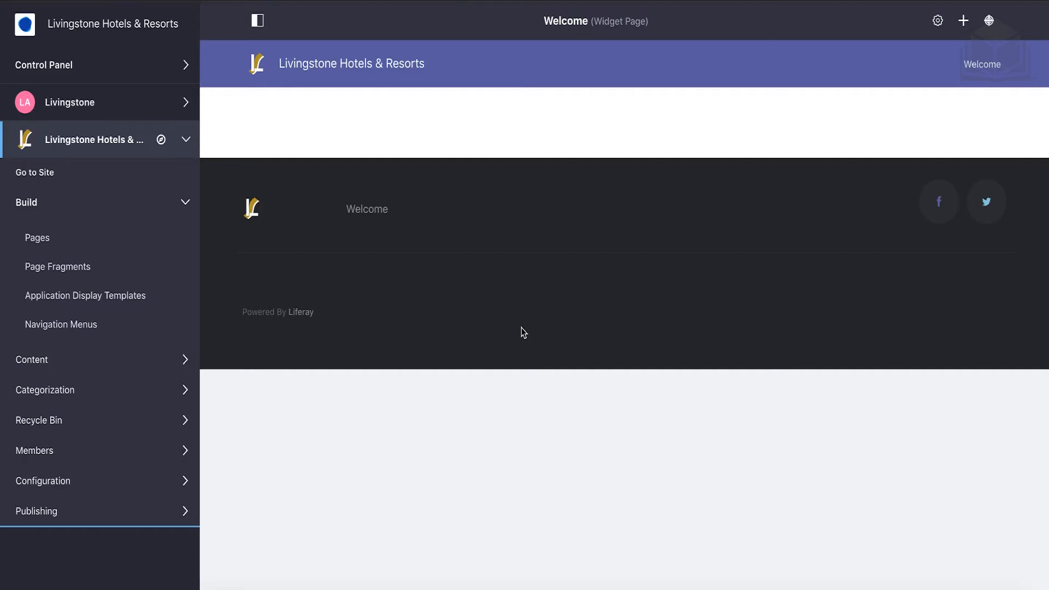
mouse_move(248, 111)
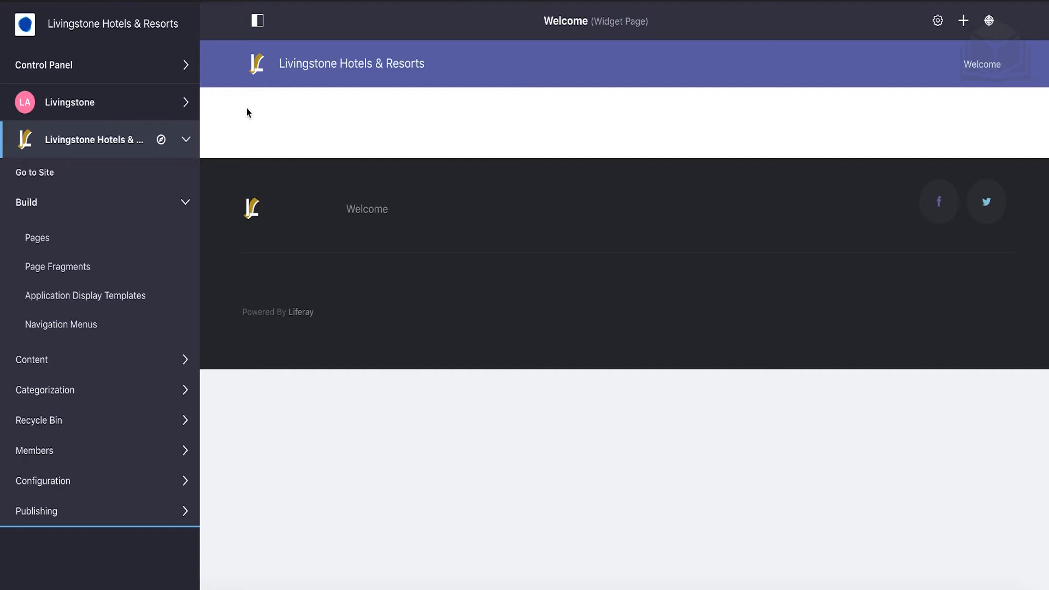
mouse_move(120, 72)
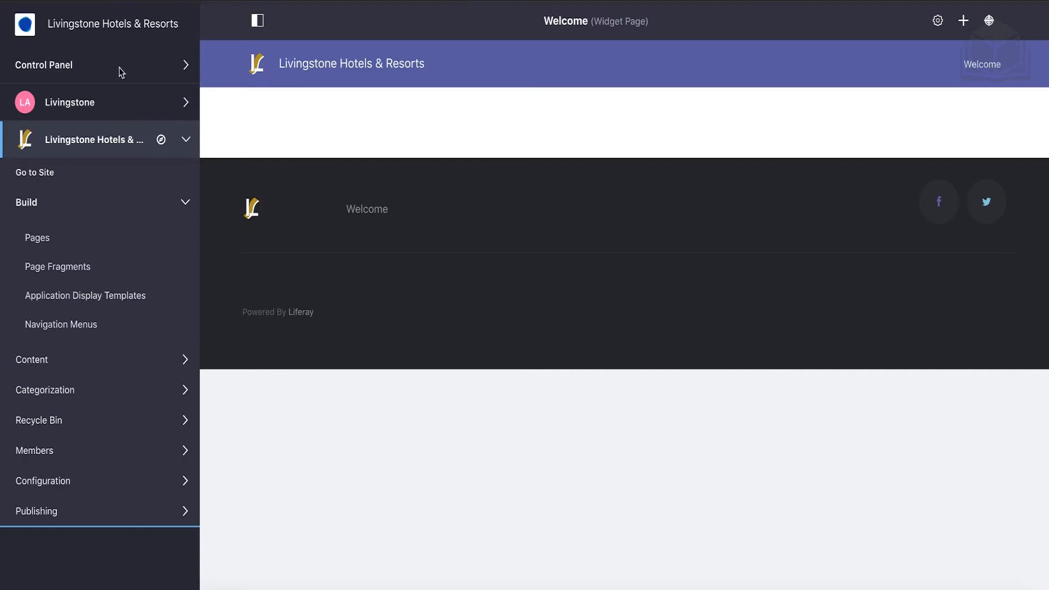
Reach Users and Organizations via Control Panel > Users in the product menu.
left_click(43, 64)
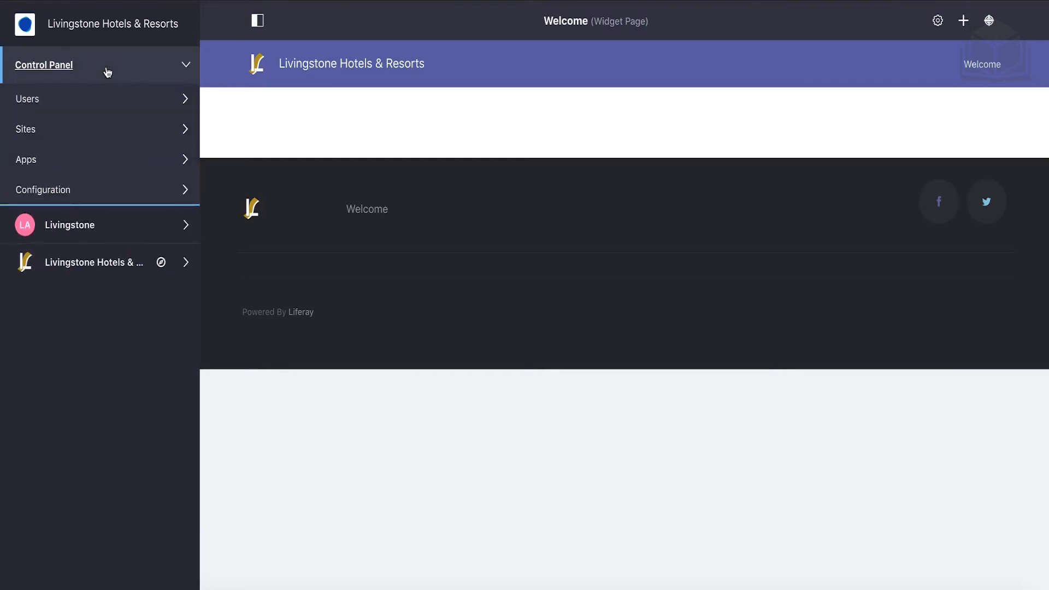
left_click(28, 98)
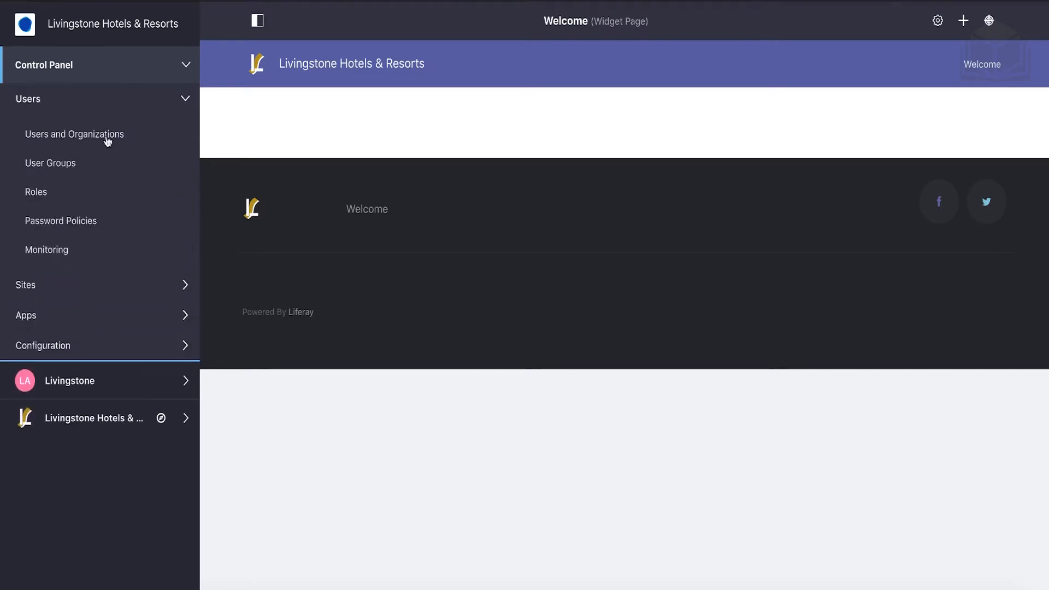
mouse_move(321, 141)
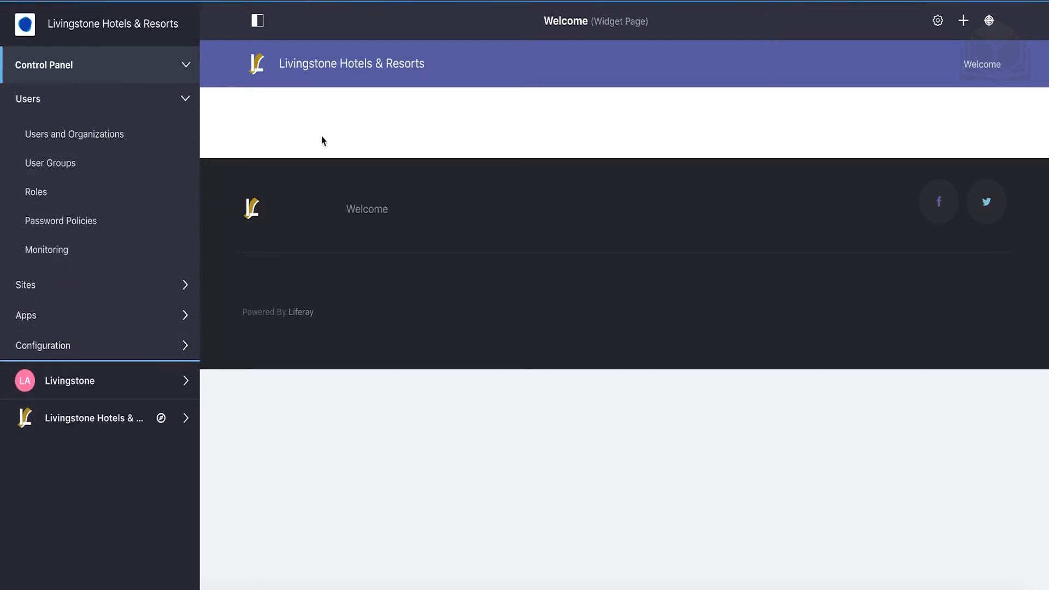
left_click(75, 134)
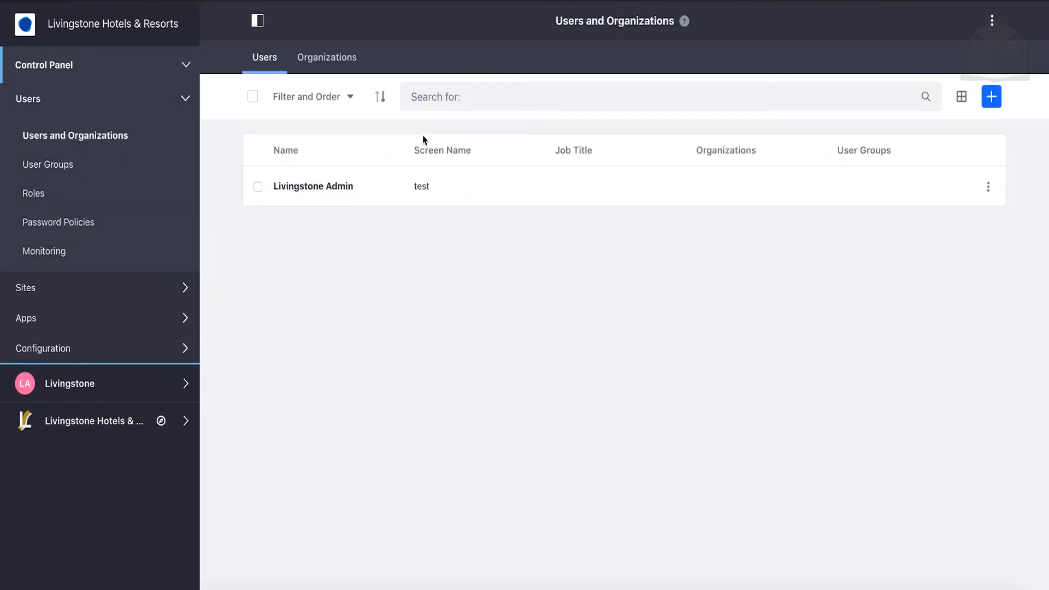
mouse_move(696, 264)
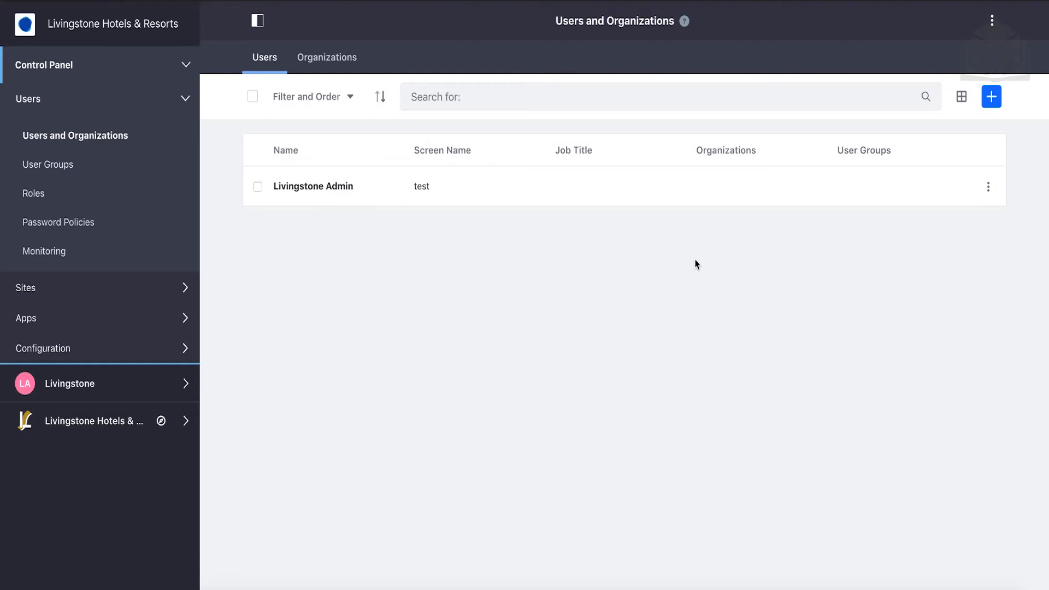
mouse_move(990, 96)
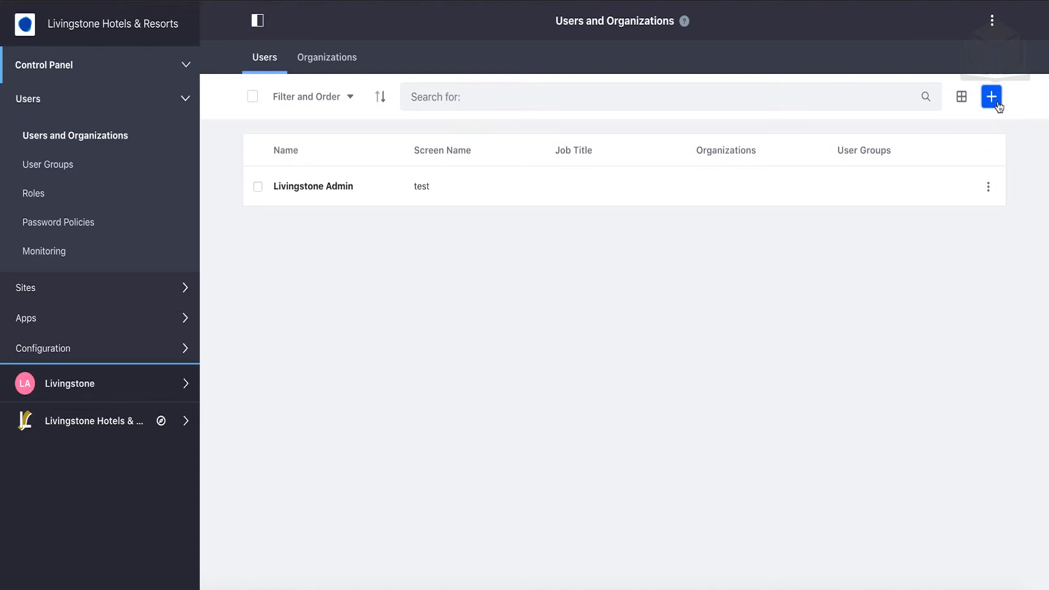
mouse_move(636, 321)
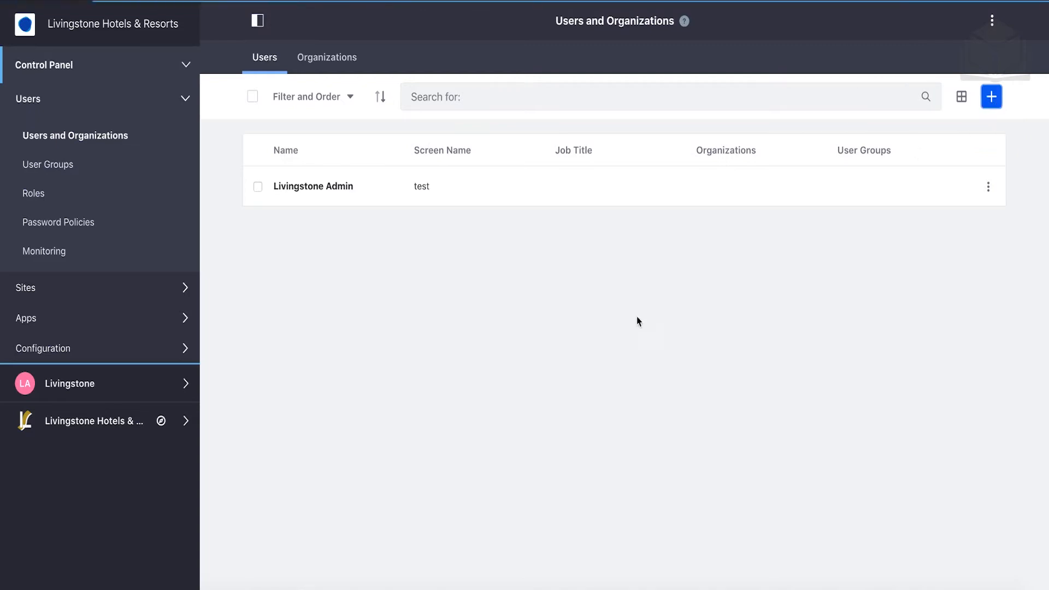
Start a new user with the + button and look over the empty Add User form.
left_click(991, 96)
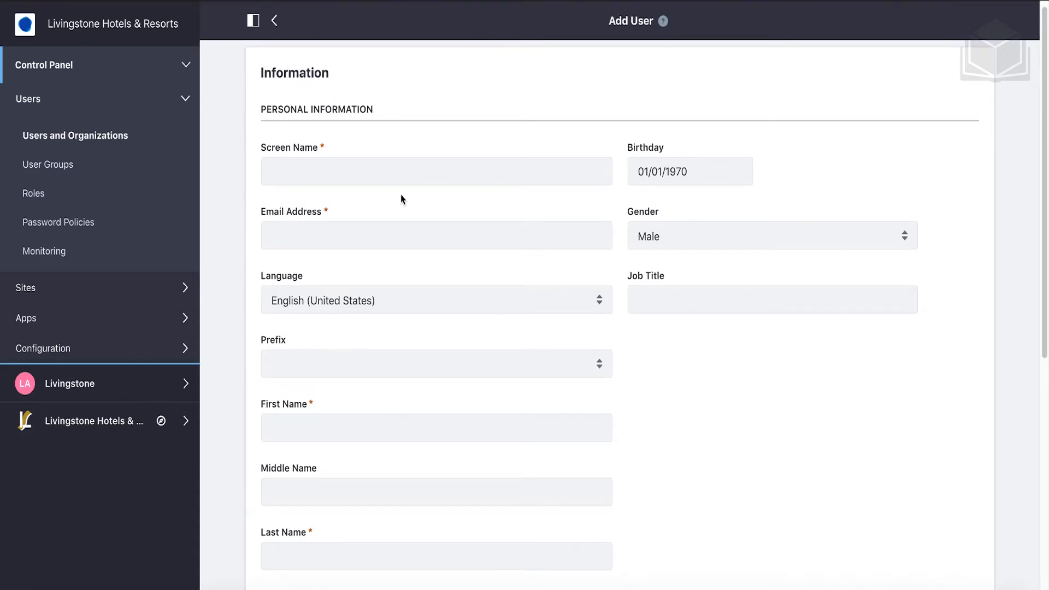
scroll("down", 3)
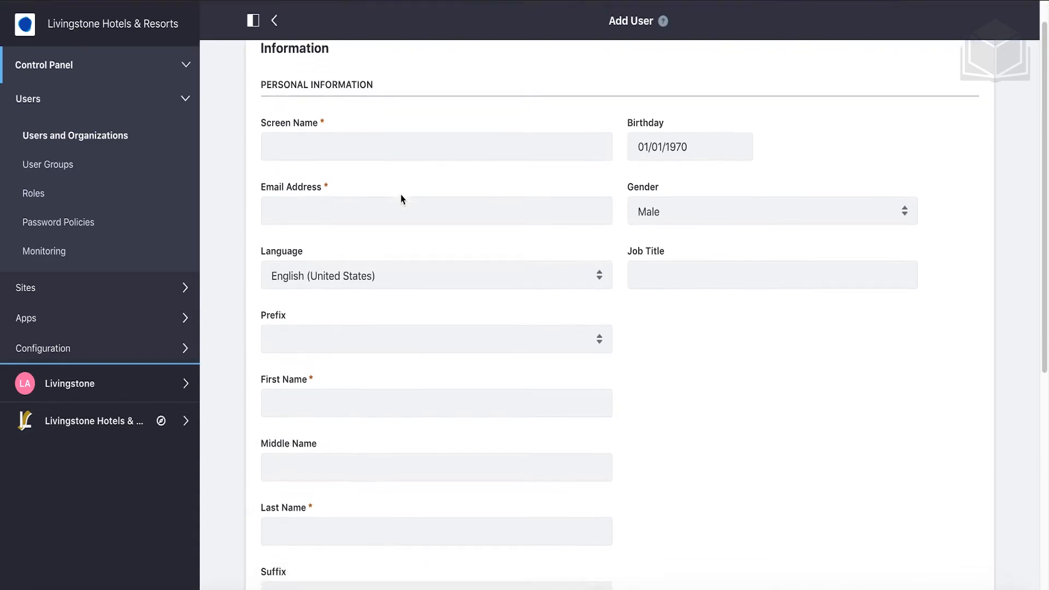
scroll("up", 3)
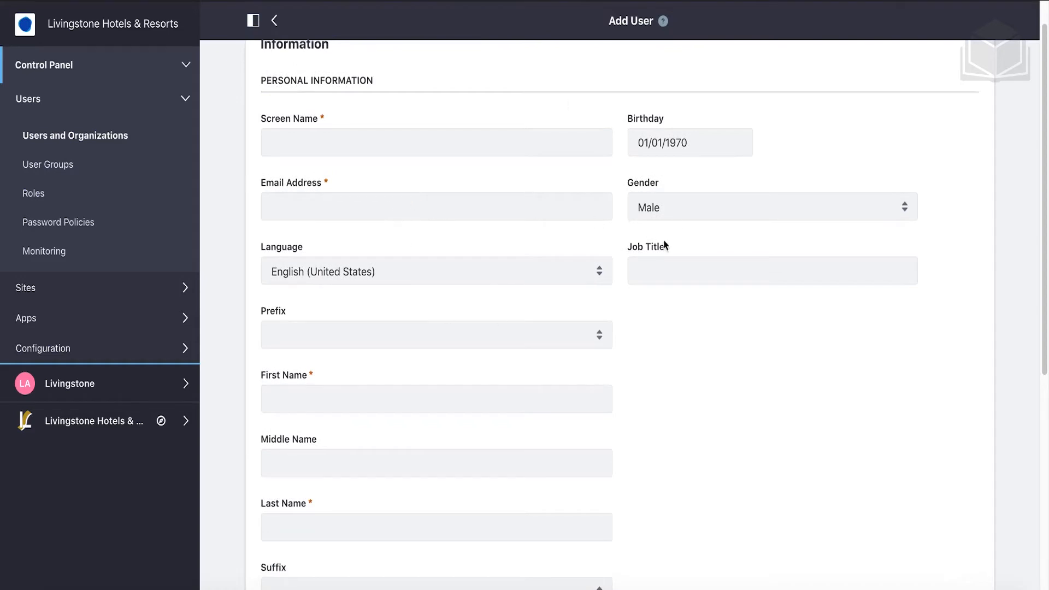
scroll("down", 3)
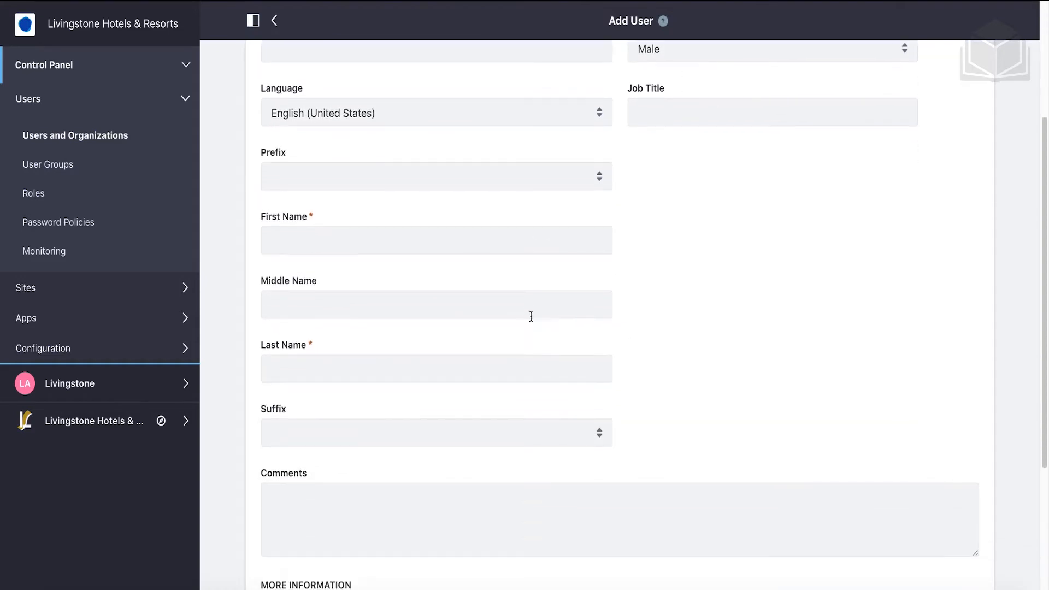
scroll("down", 3)
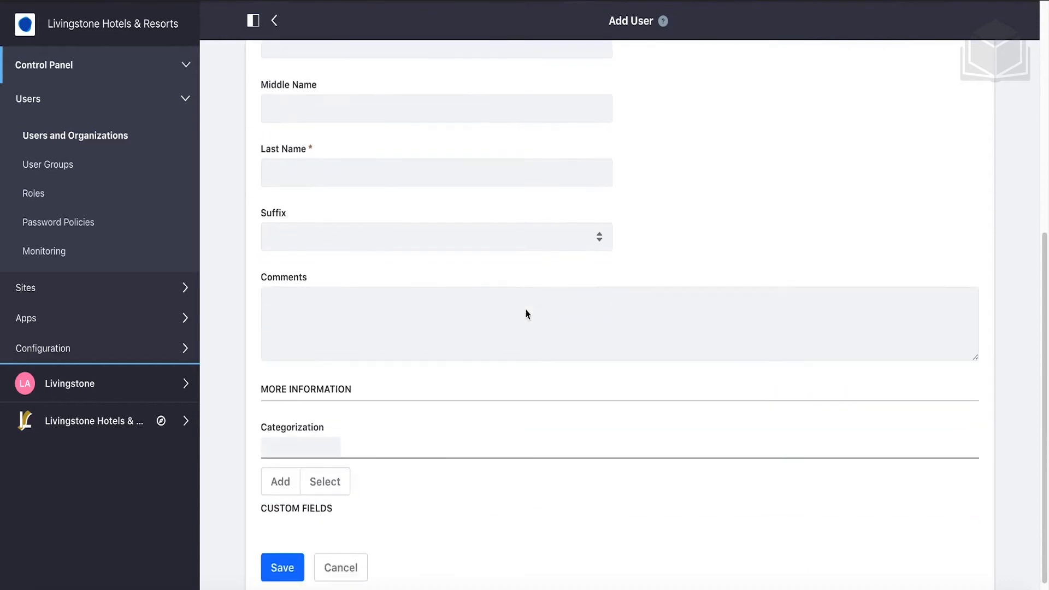
scroll("up", 3)
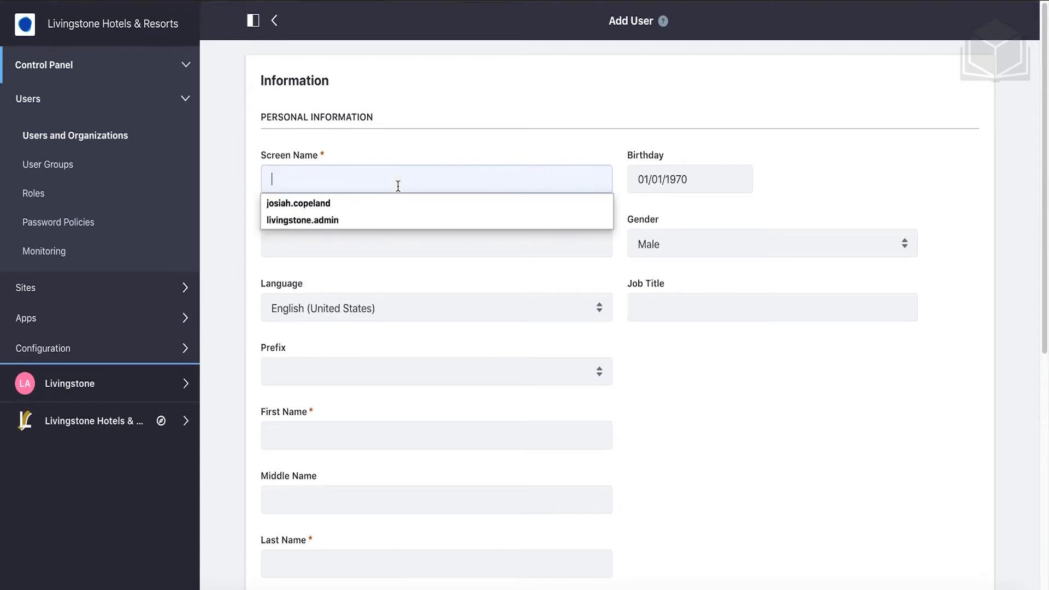
left_click(300, 203)
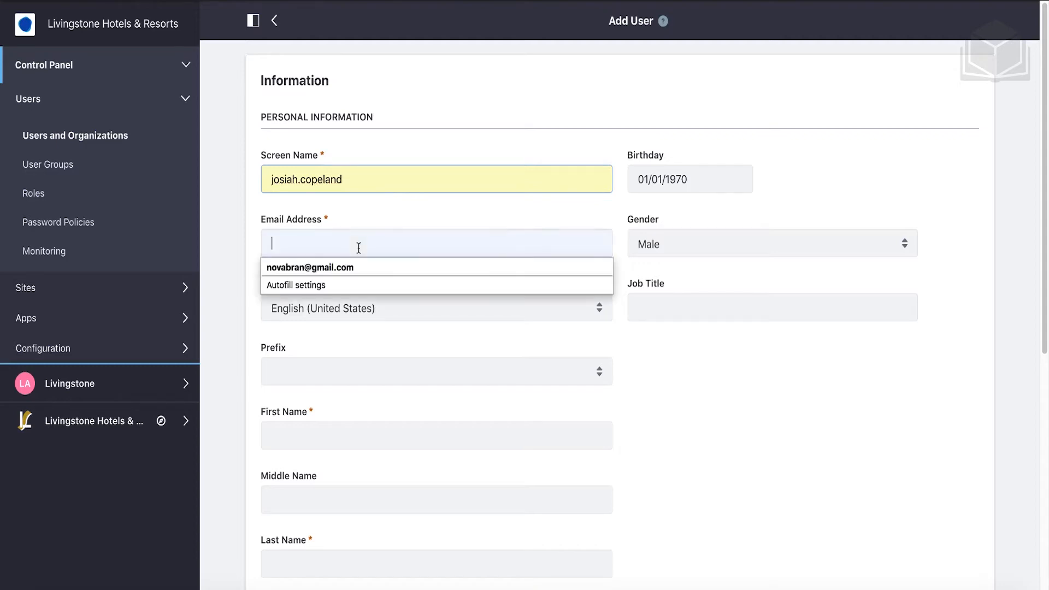
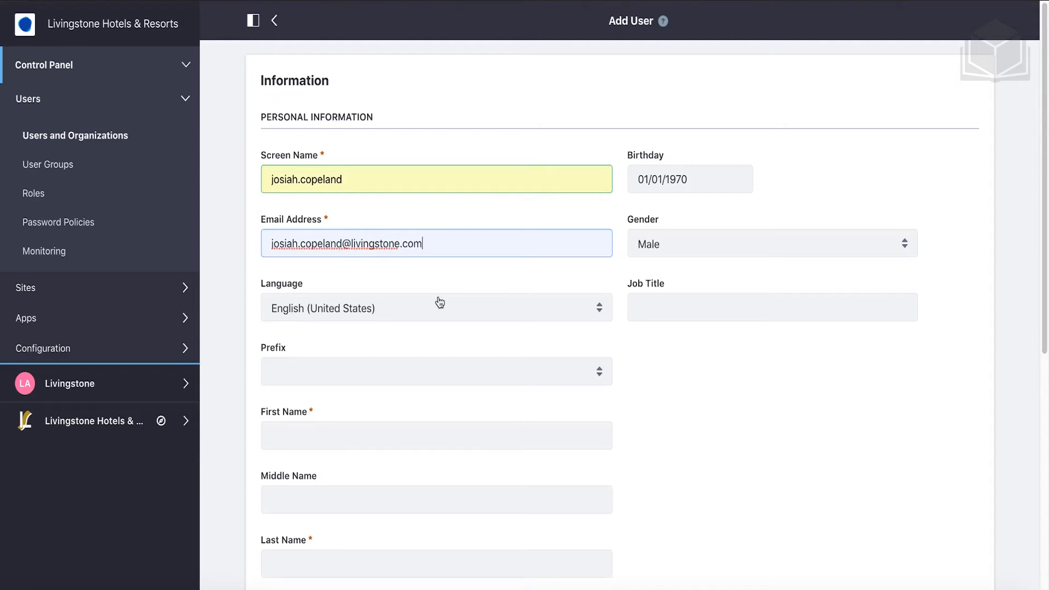
scroll("down", 3)
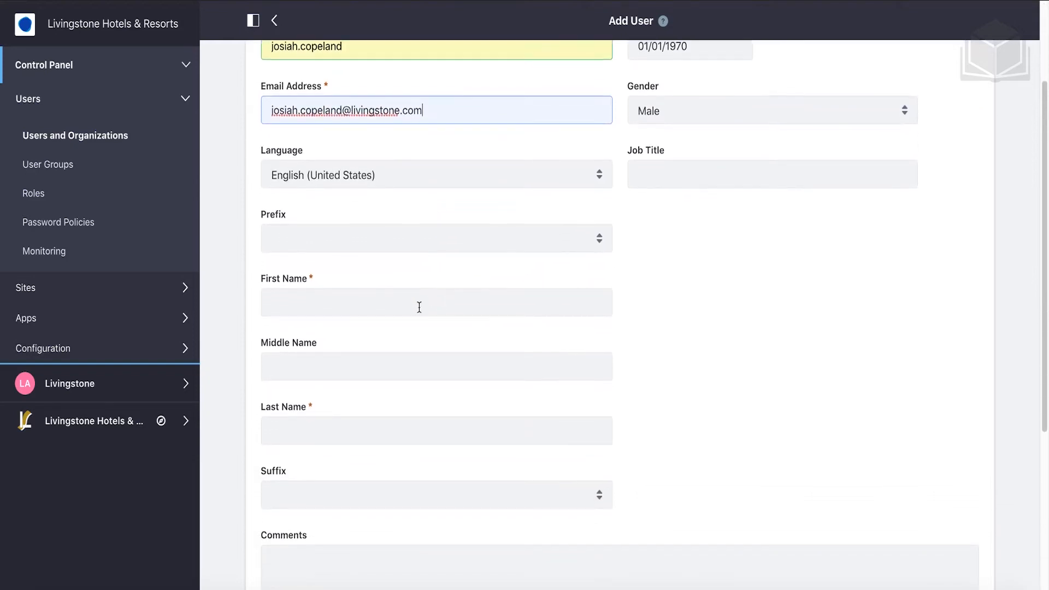
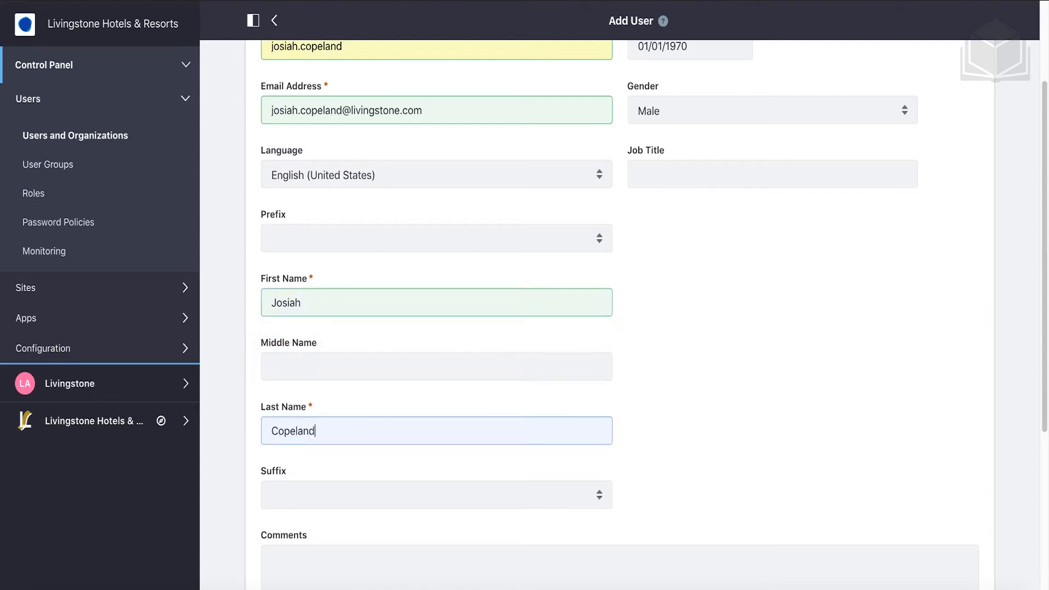
scroll("up", 3)
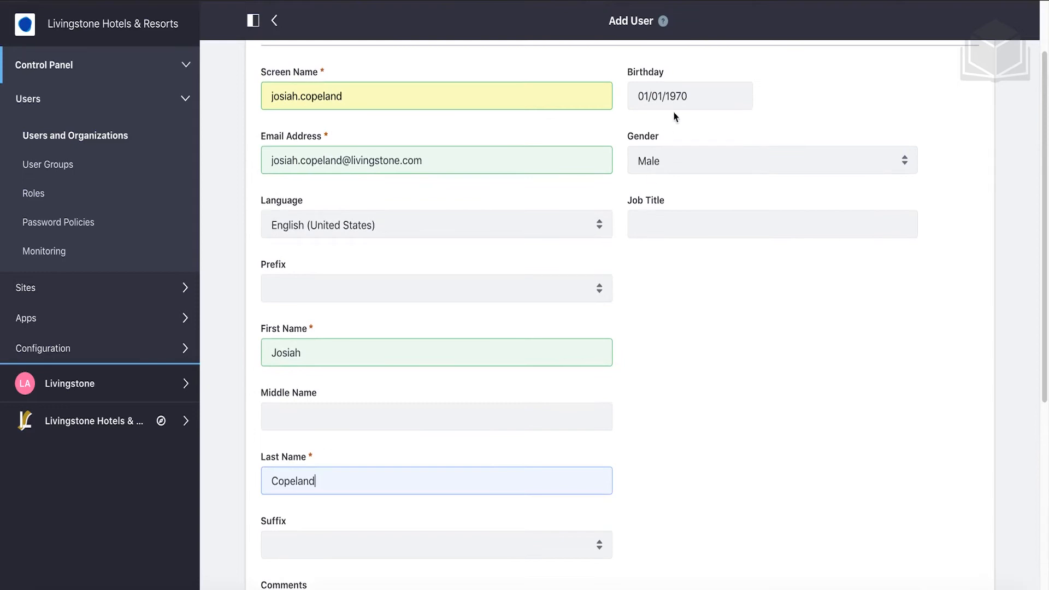
mouse_move(672, 95)
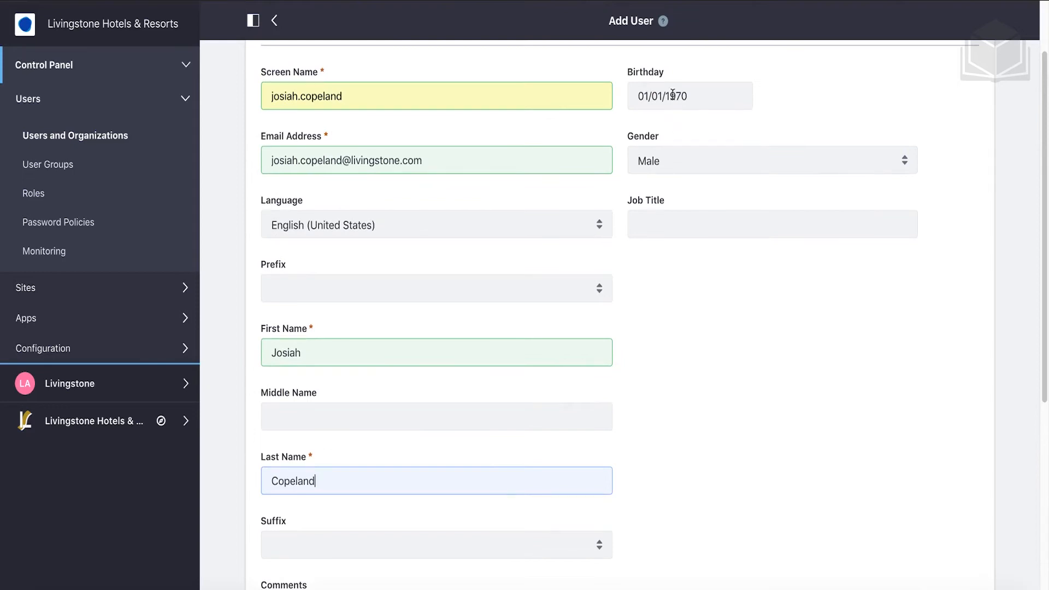
left_click(690, 96)
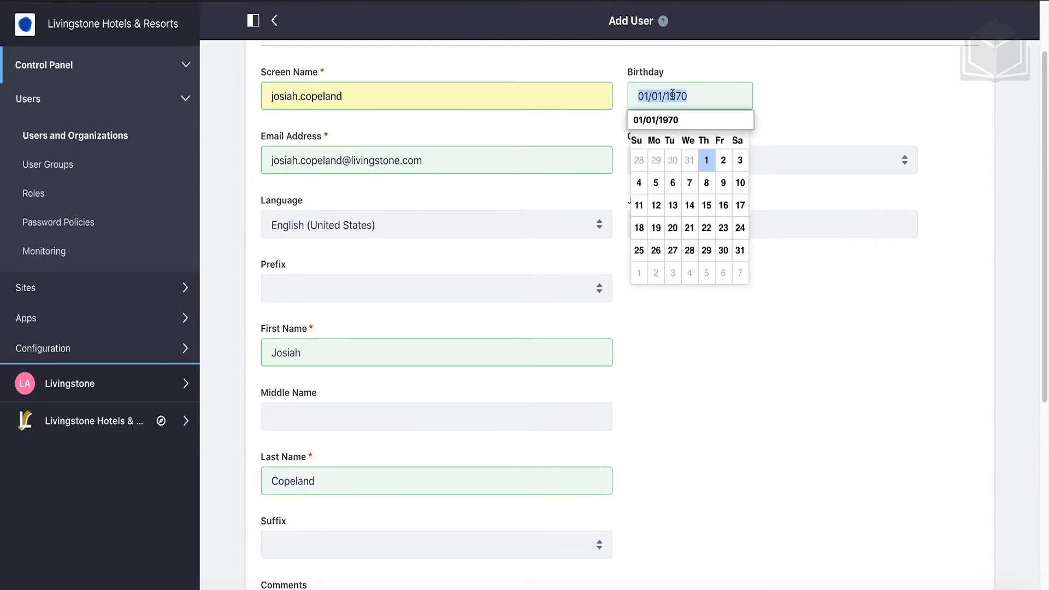
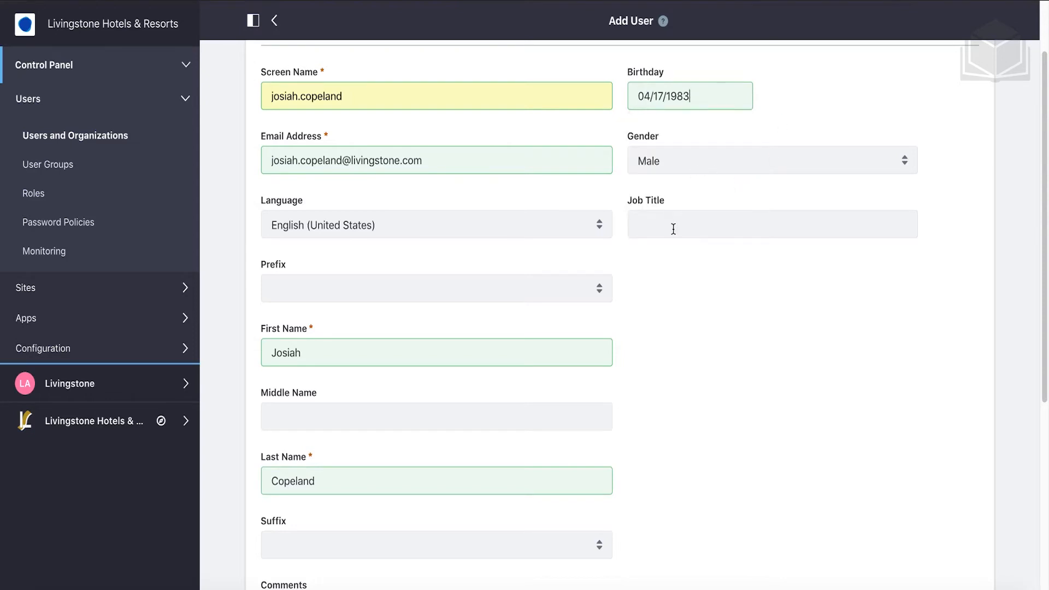
Set the job title to Platform Administrator from the suggestion and scroll toward Save.
type("Platform Administrator")
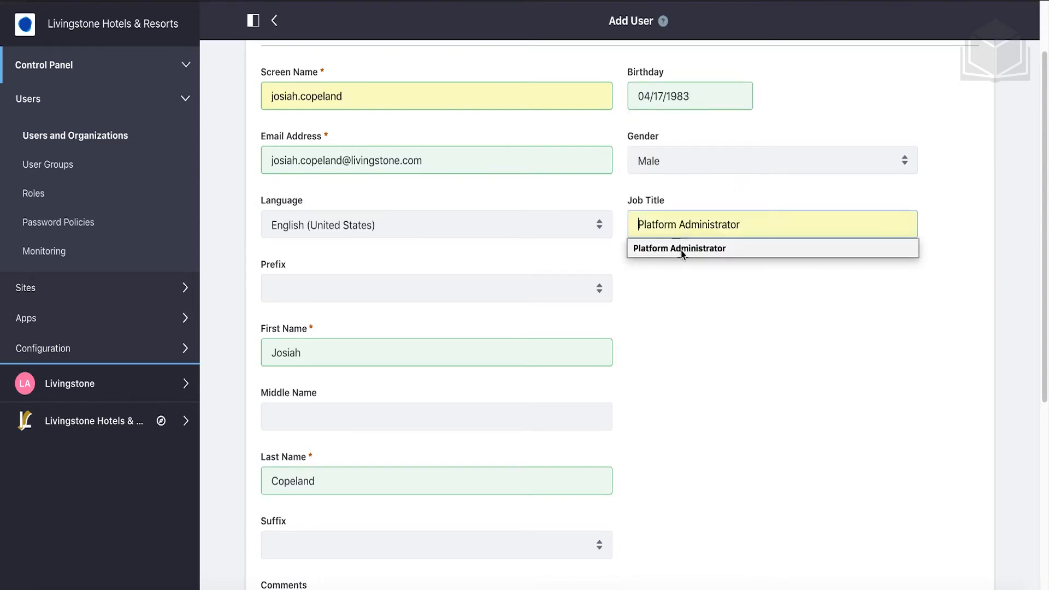
left_click(679, 248)
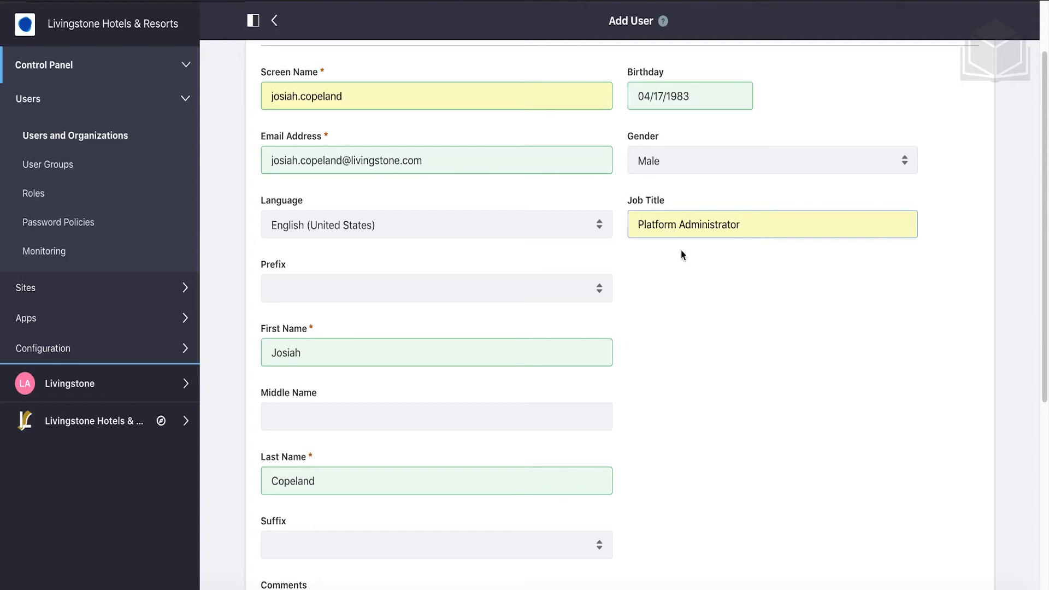
scroll("down", 3)
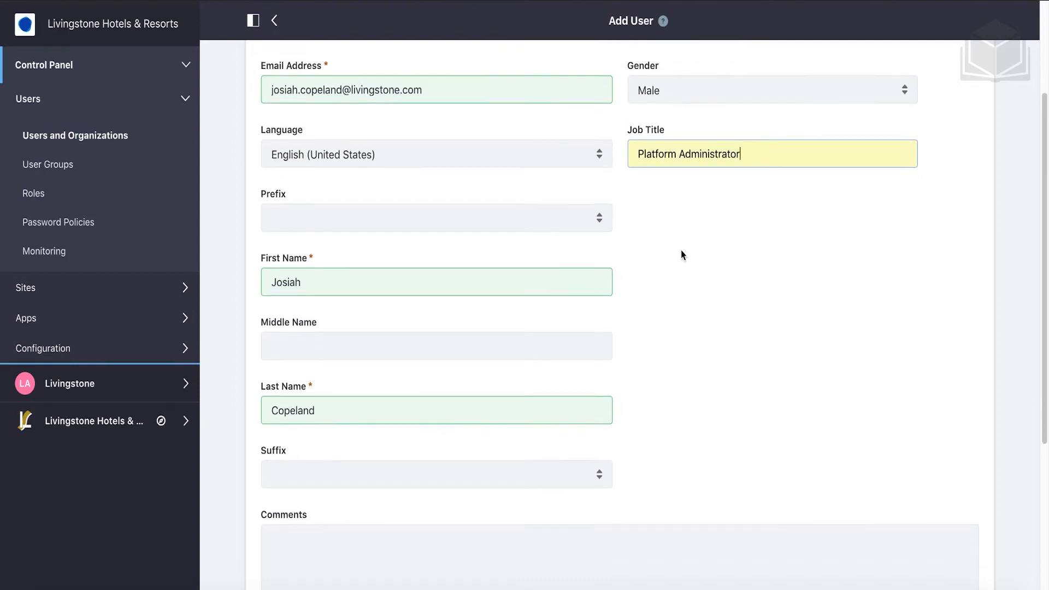
scroll("down", 3)
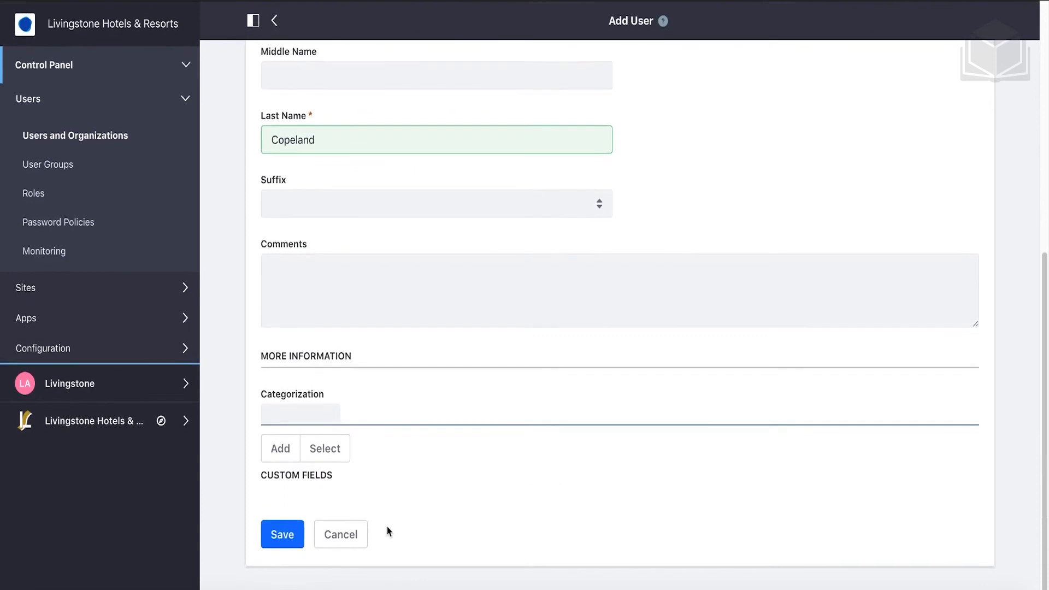
scroll("up", 3)
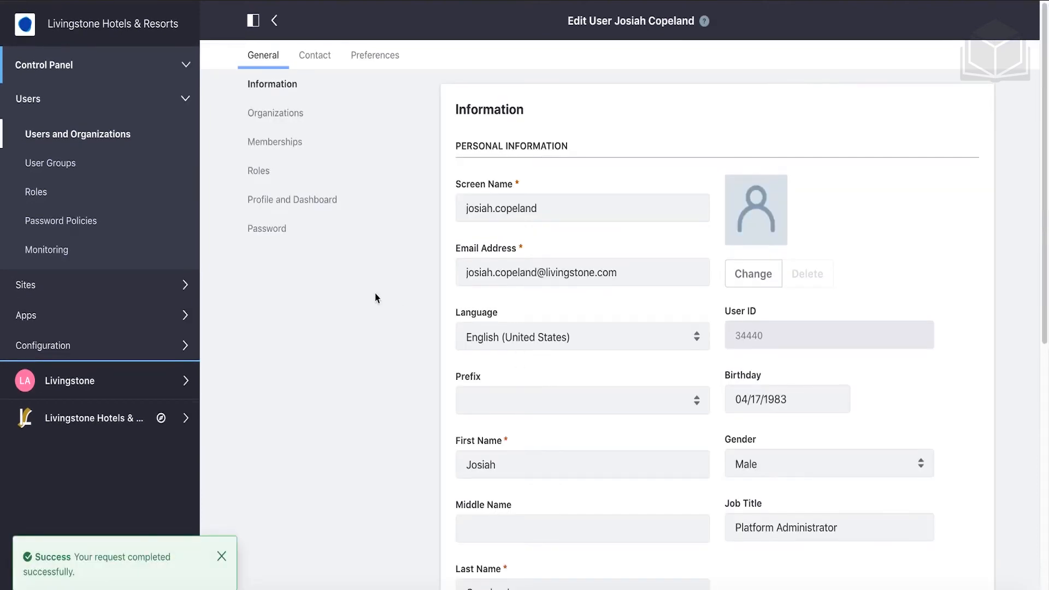
mouse_move(275, 113)
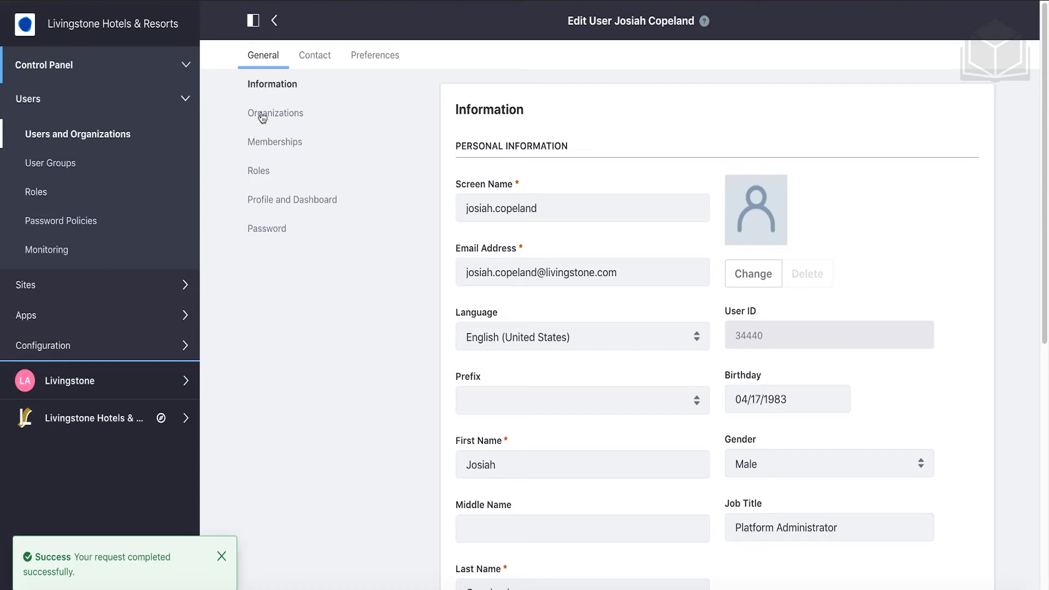
mouse_move(328, 138)
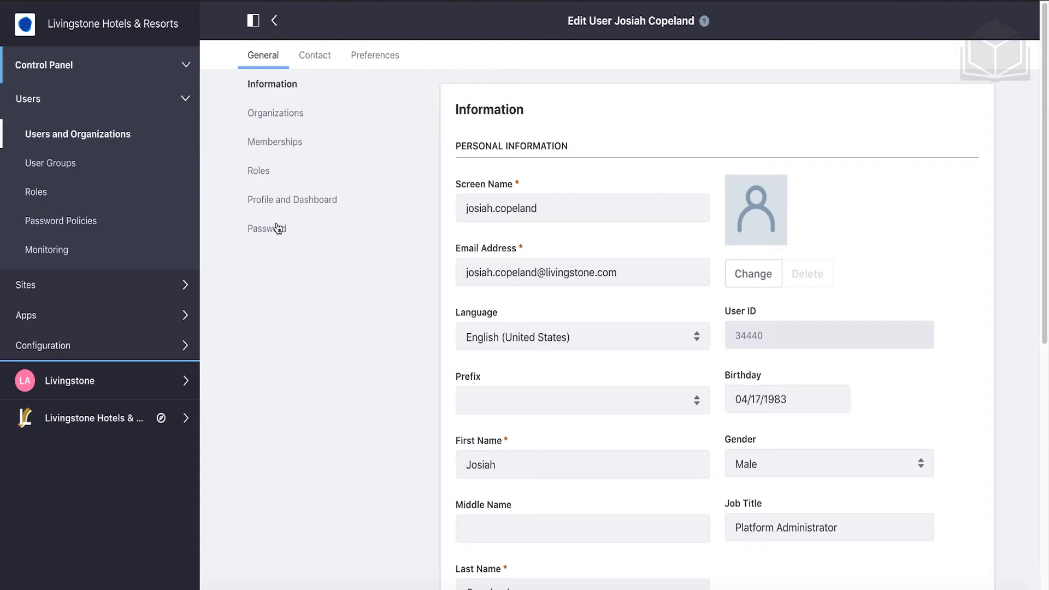
mouse_move(260, 174)
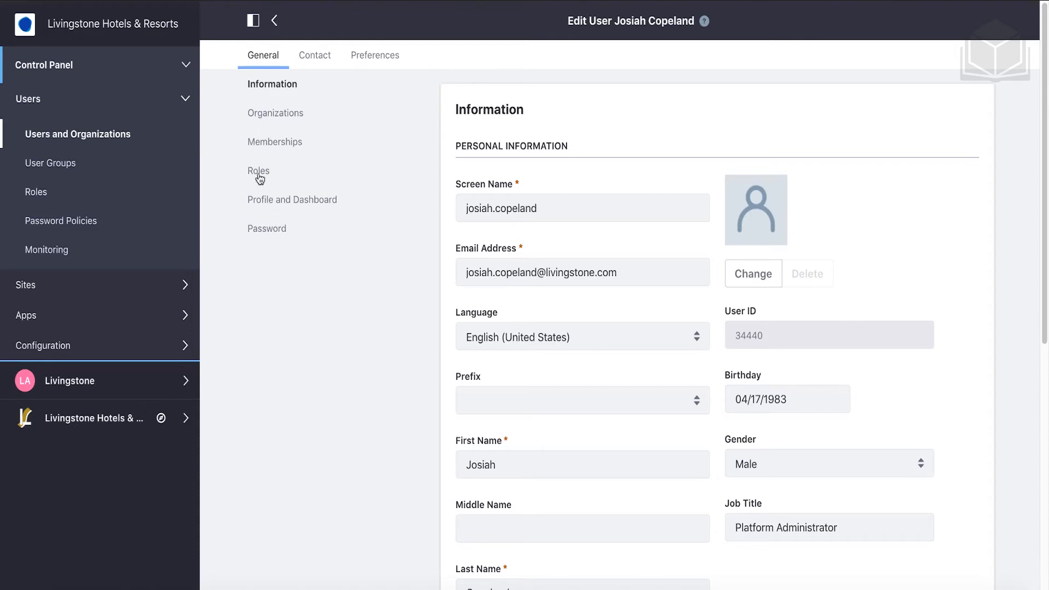
left_click(258, 170)
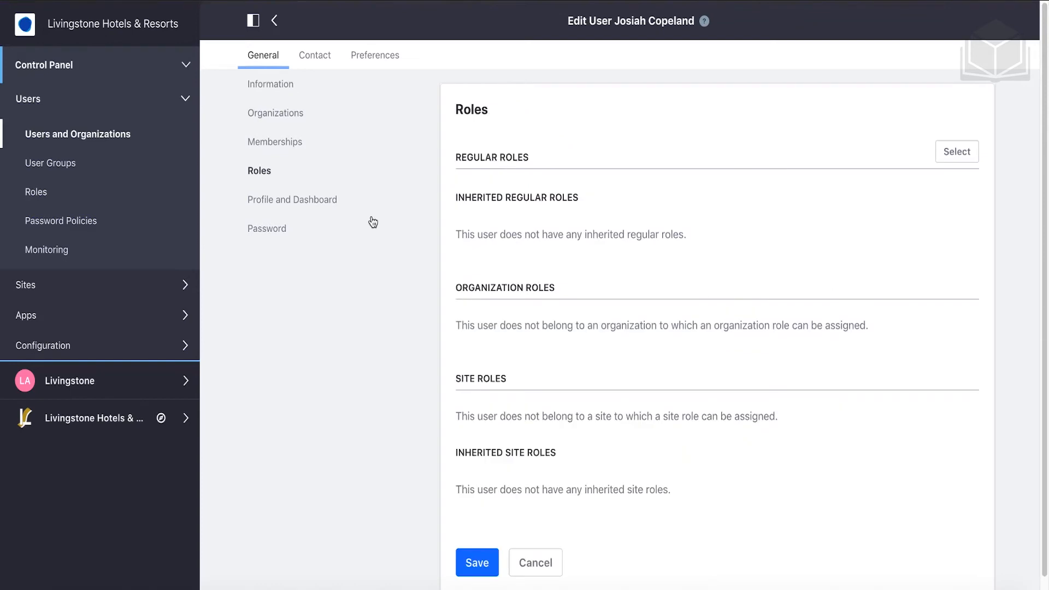
mouse_move(418, 254)
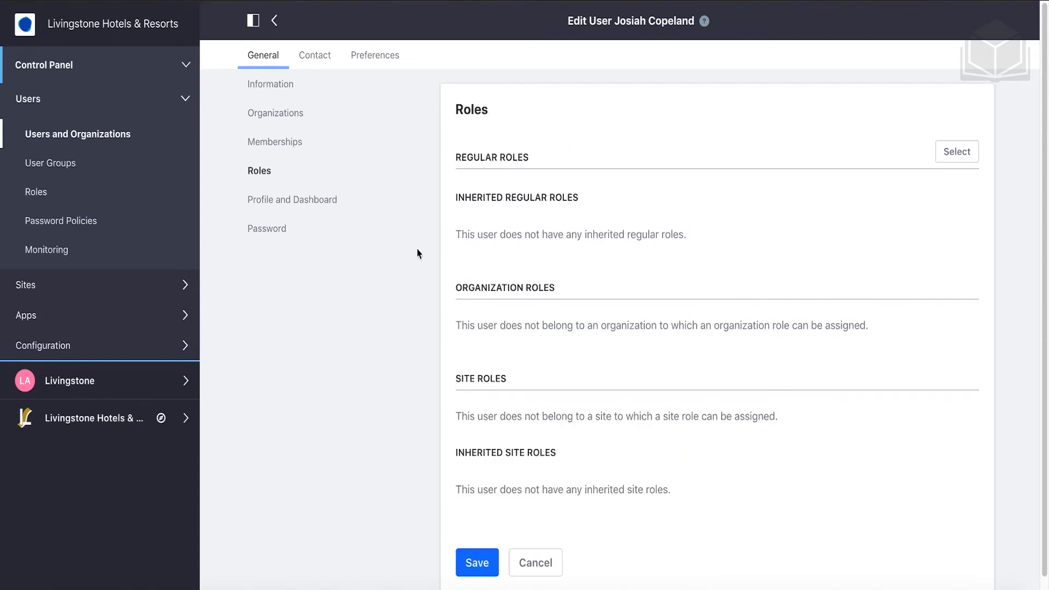
mouse_move(956, 151)
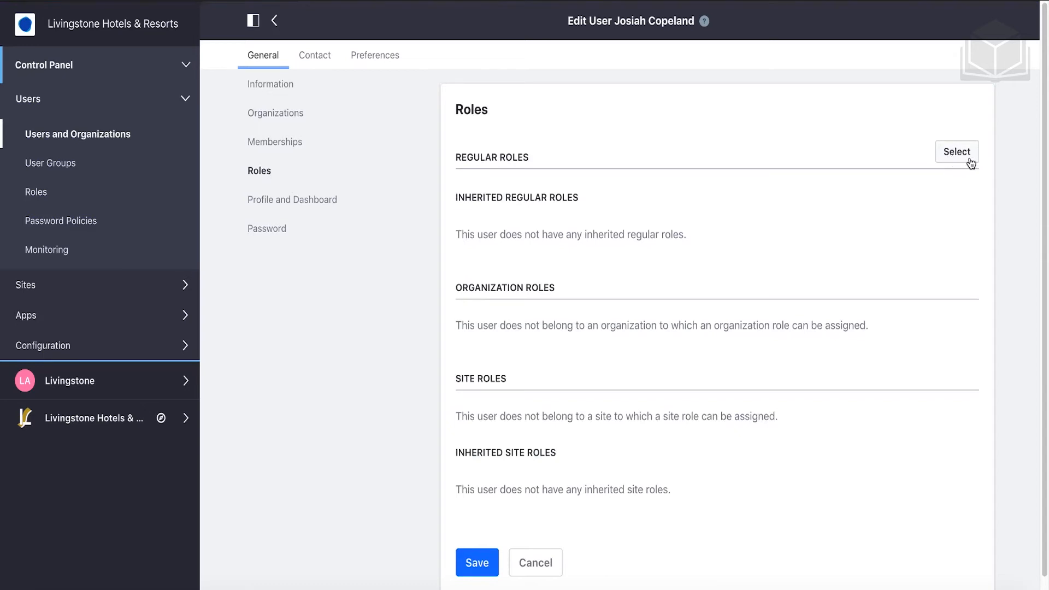
mouse_move(956, 151)
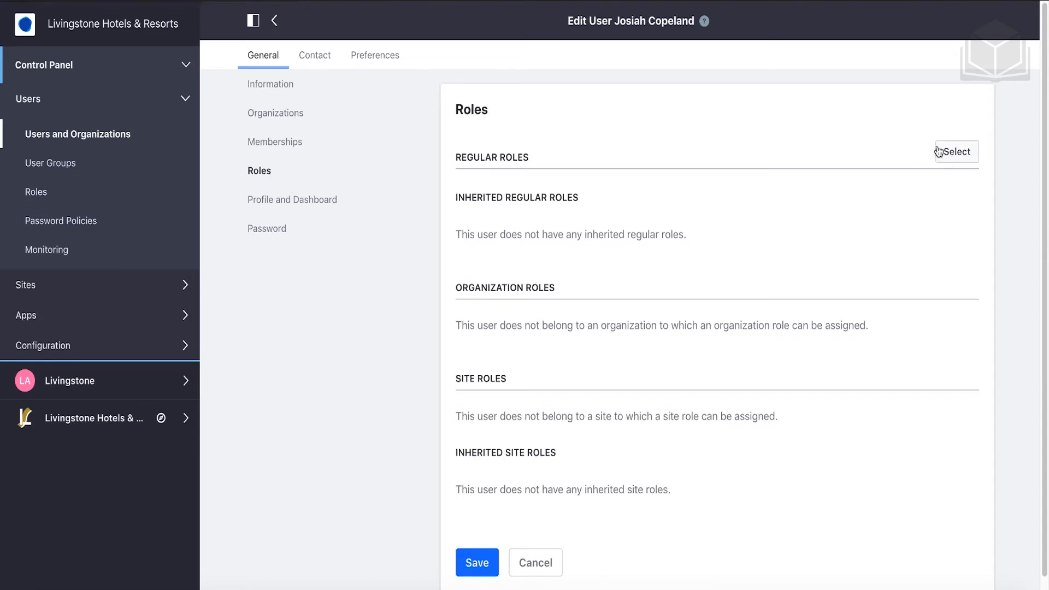
left_click(955, 151)
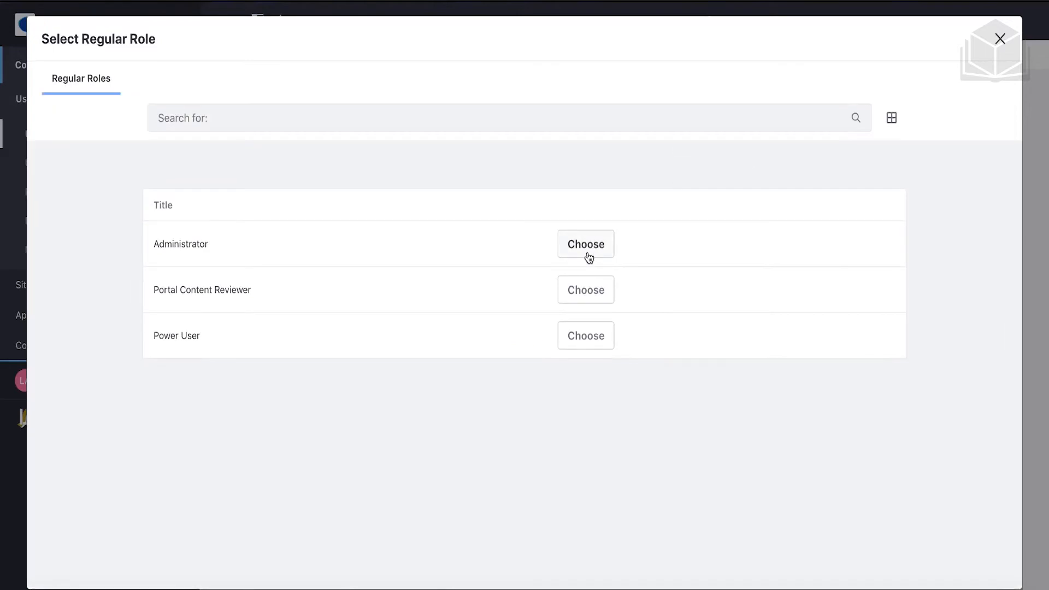
left_click(585, 244)
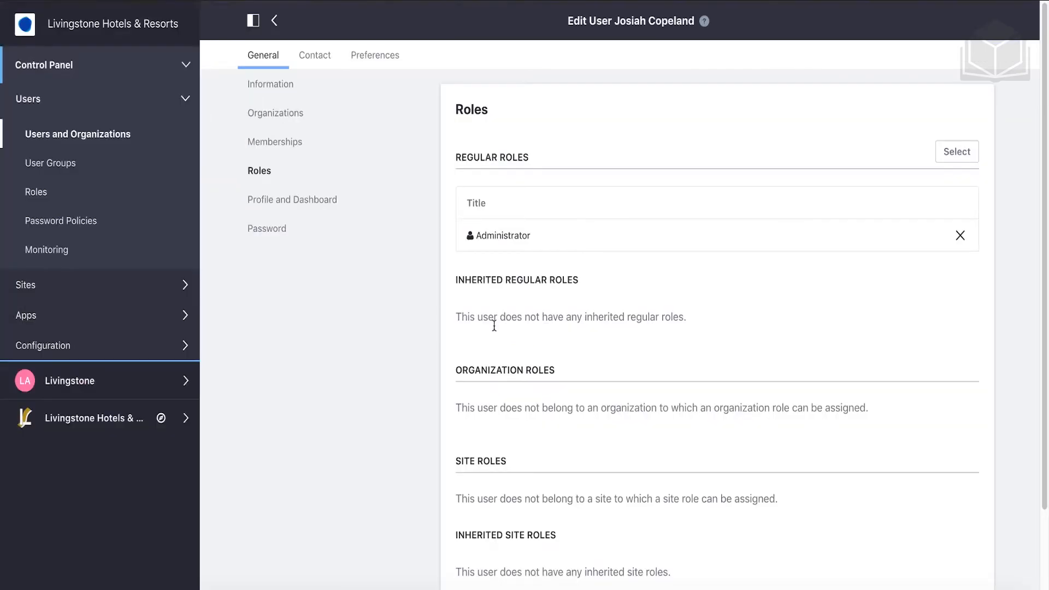
scroll("down", 3)
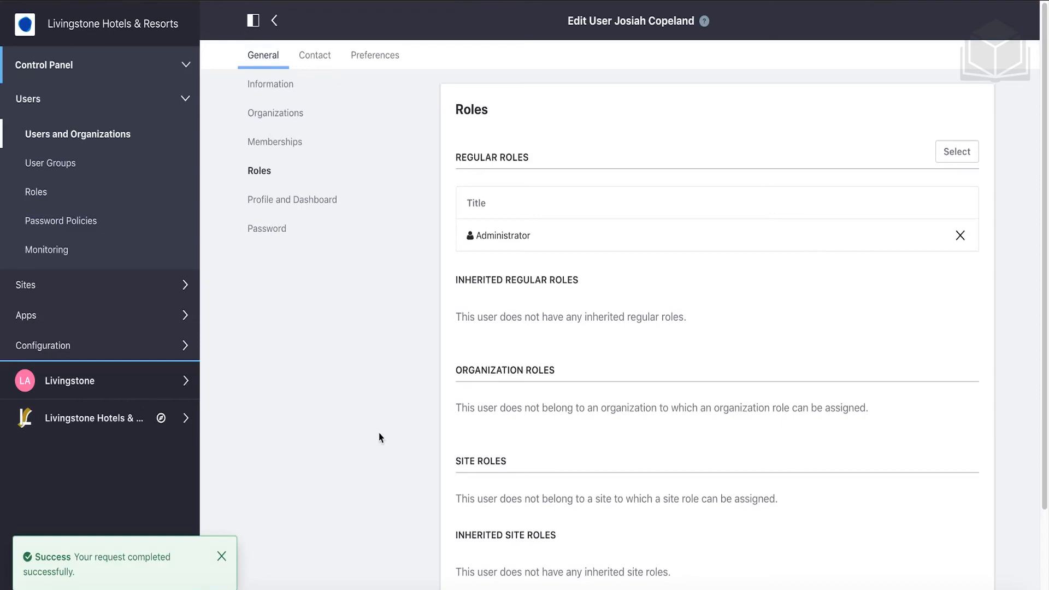
left_click(222, 556)
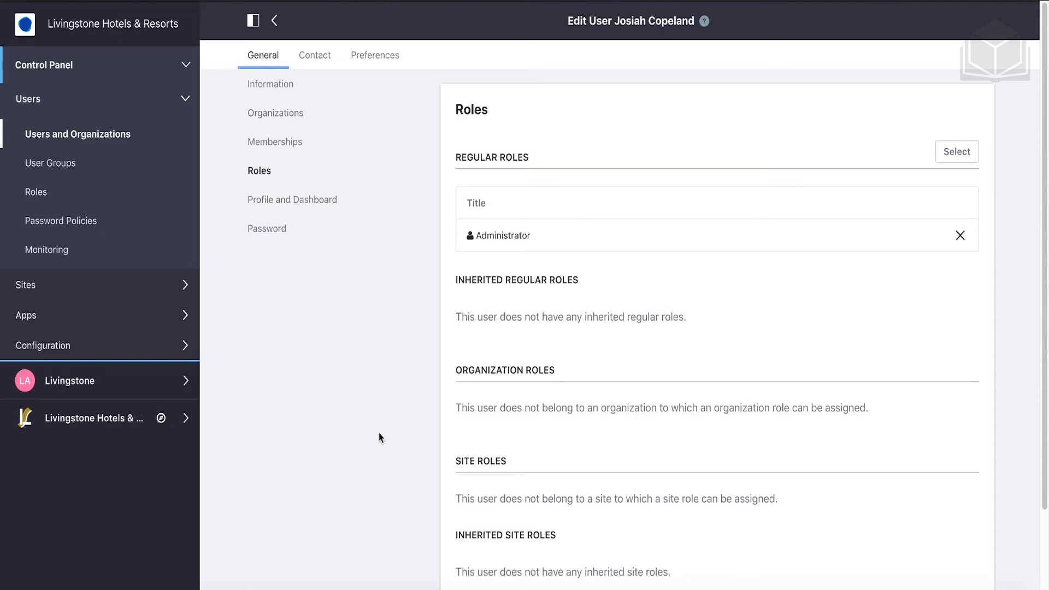
mouse_move(270, 230)
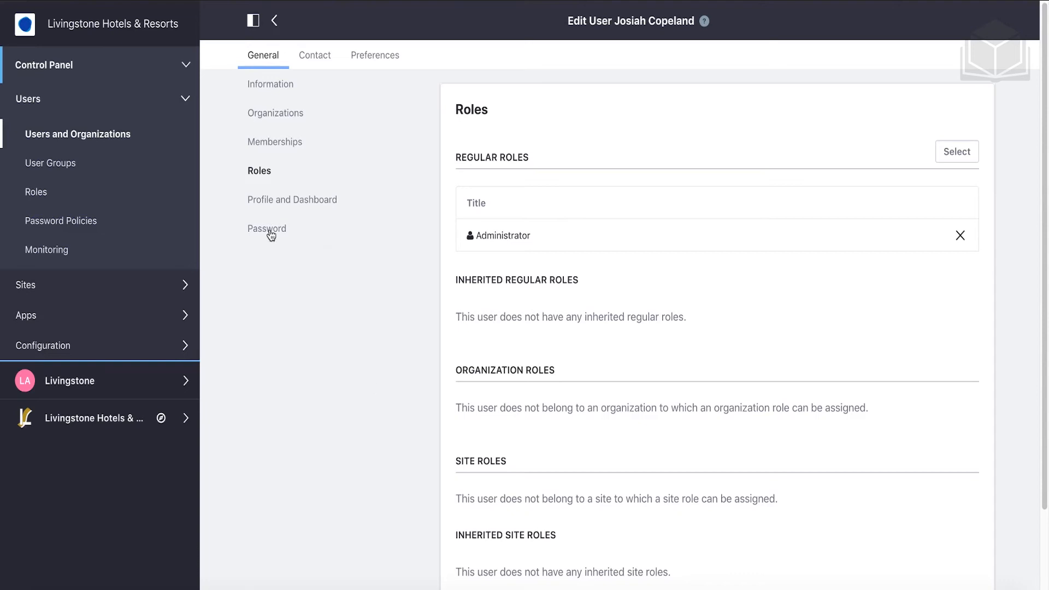
Save a new password for Josiah with Require Password Reset left checked.
left_click(266, 228)
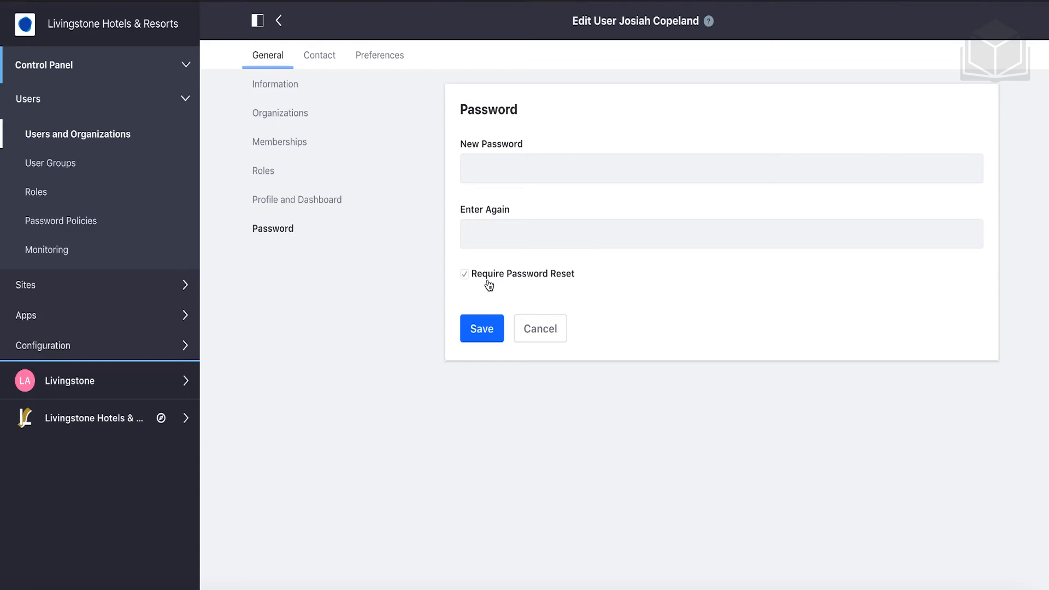
mouse_move(519, 285)
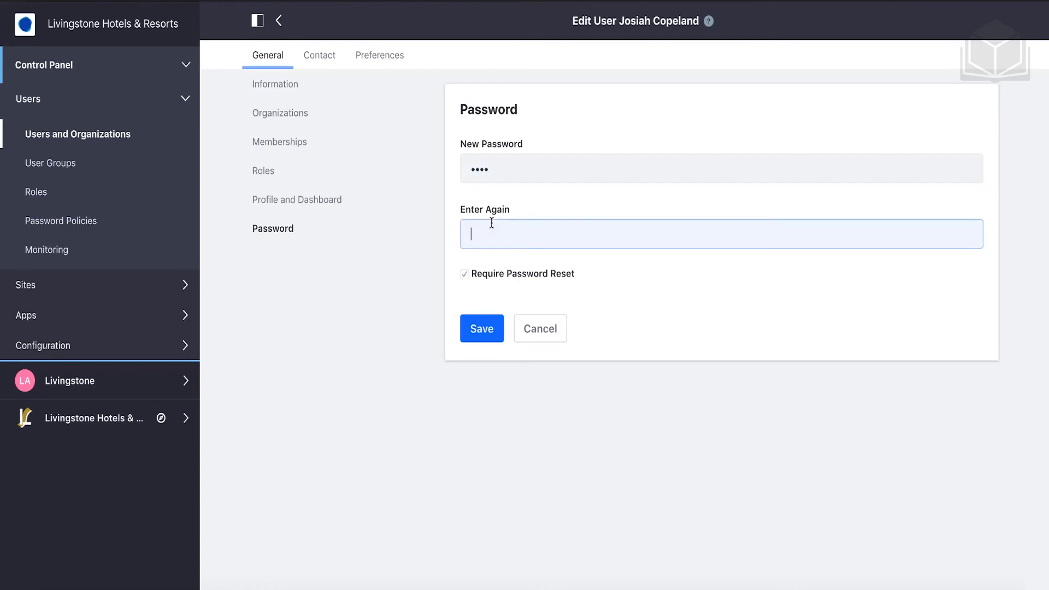
type("••••")
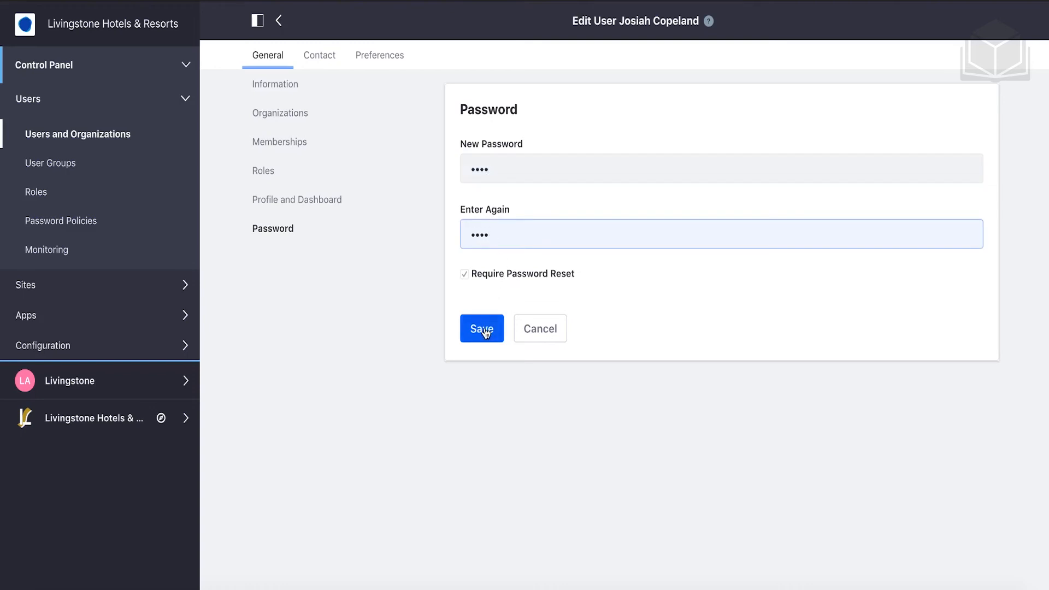
left_click(481, 329)
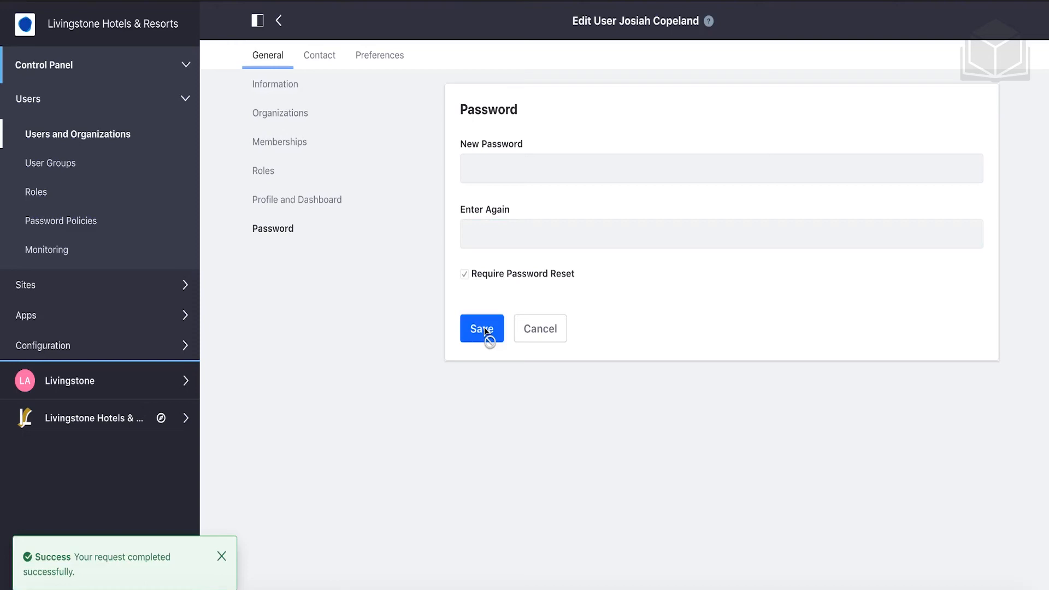
left_click(221, 555)
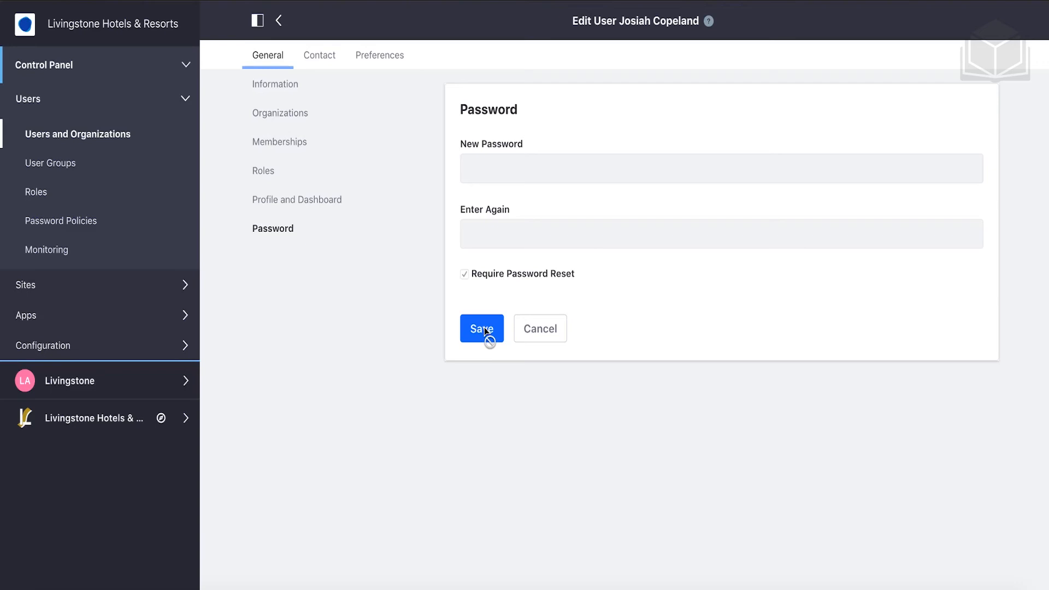
mouse_move(342, 438)
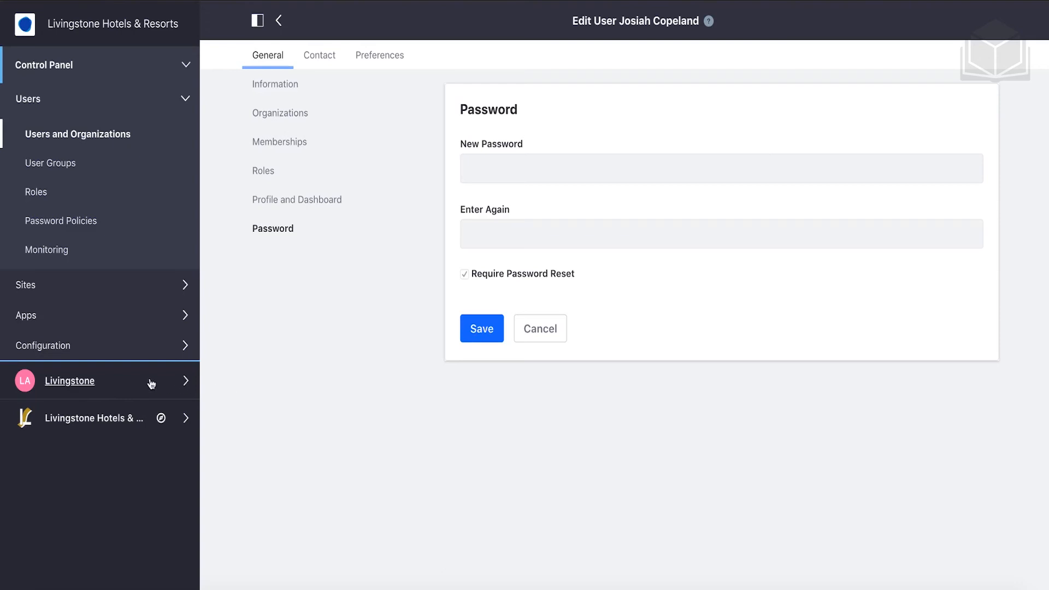
Sign out of the Livingstone admin account, returning to the public Welcome page.
left_click(69, 380)
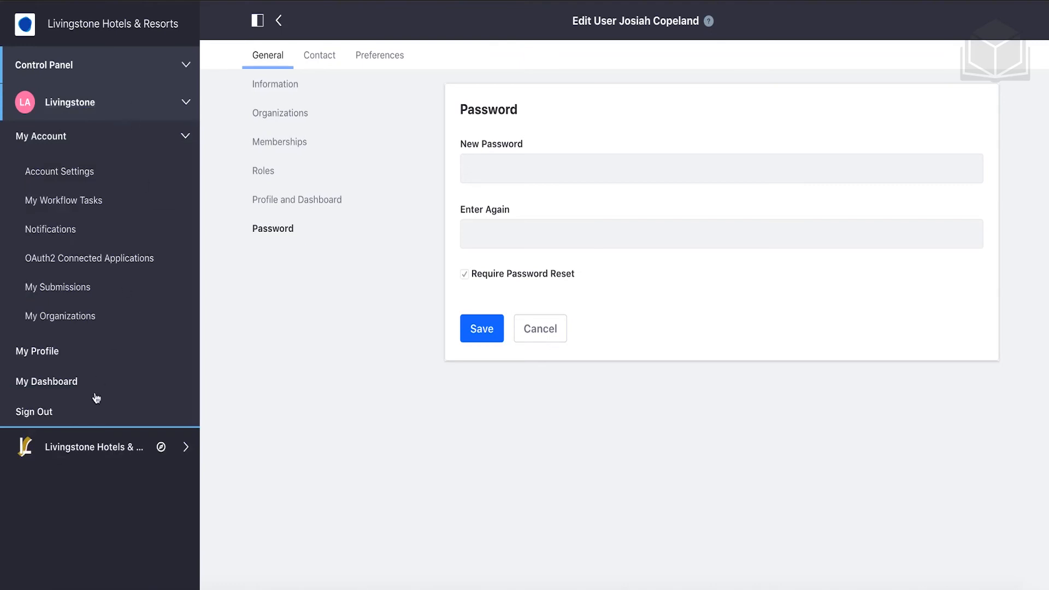
mouse_move(150, 172)
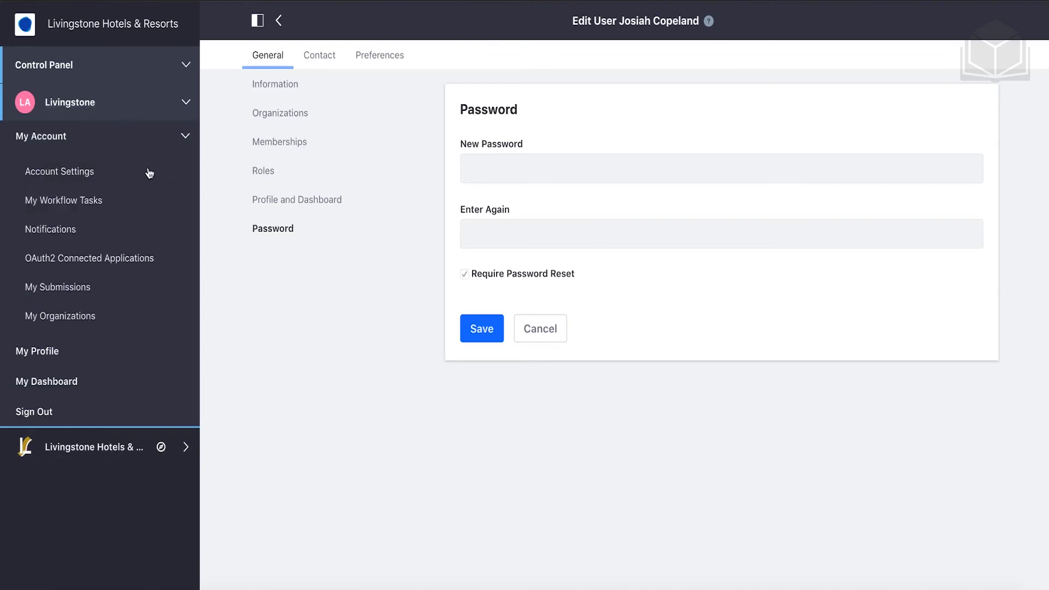
mouse_move(44, 413)
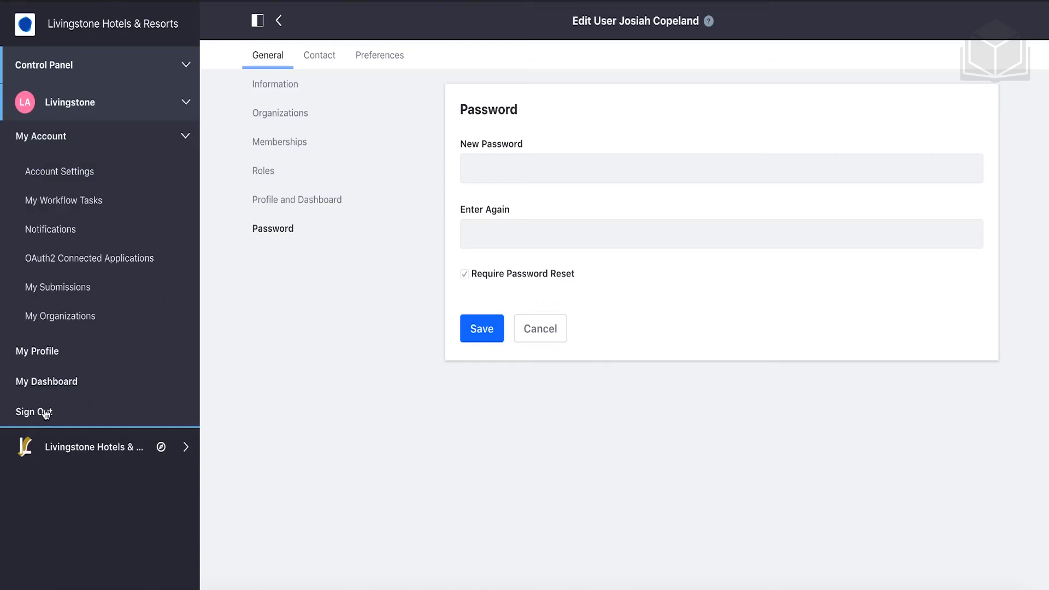
left_click(33, 412)
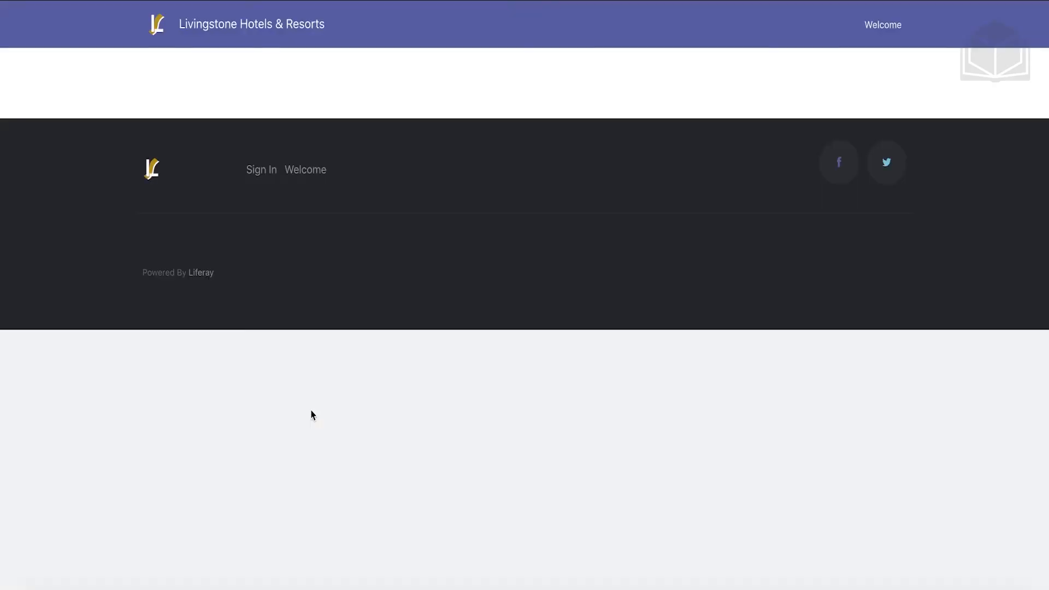
mouse_move(257, 142)
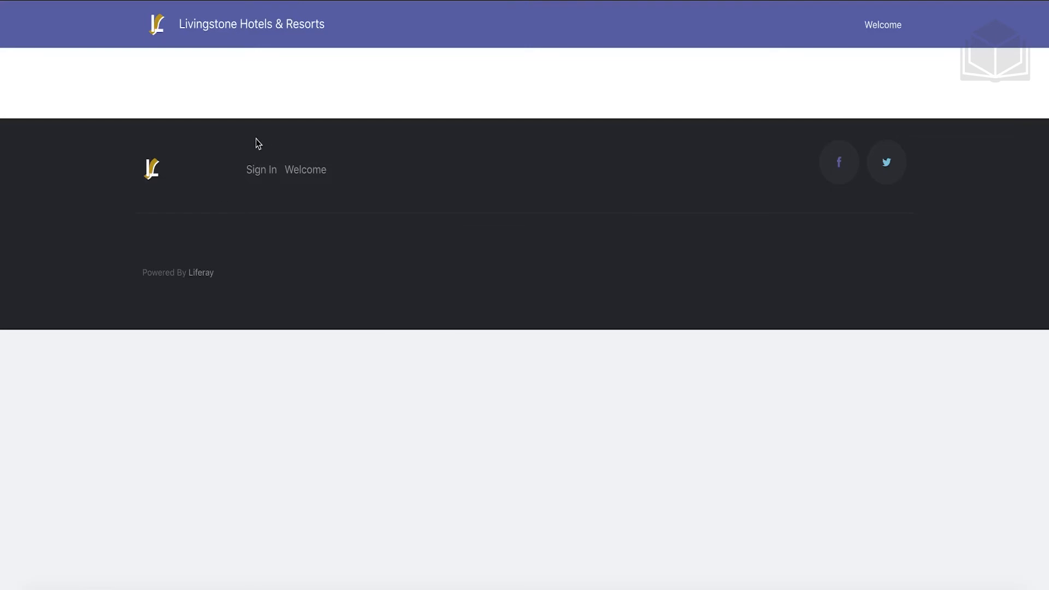
mouse_move(261, 170)
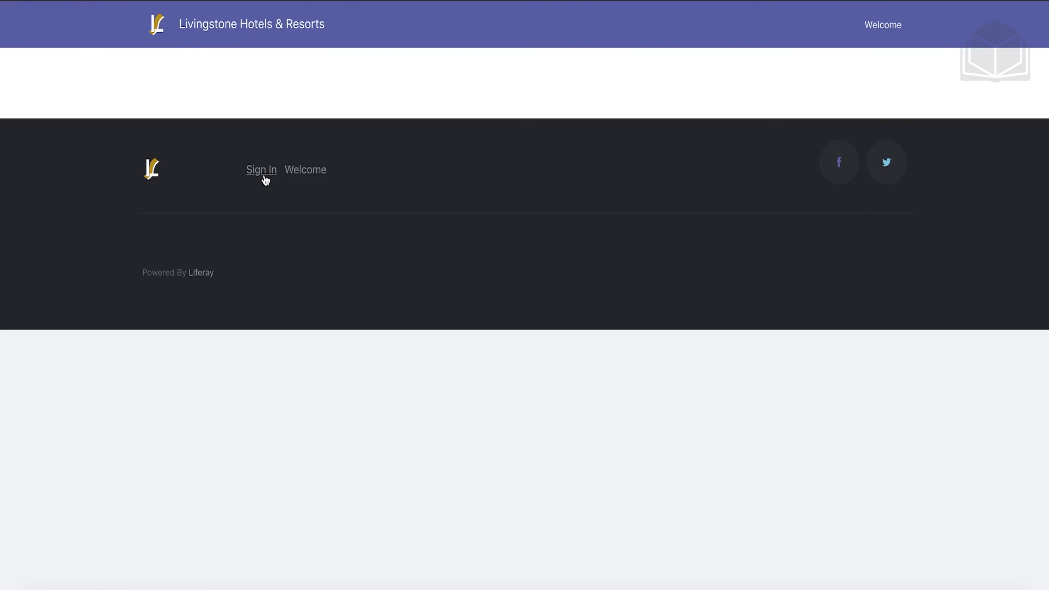
left_click(261, 170)
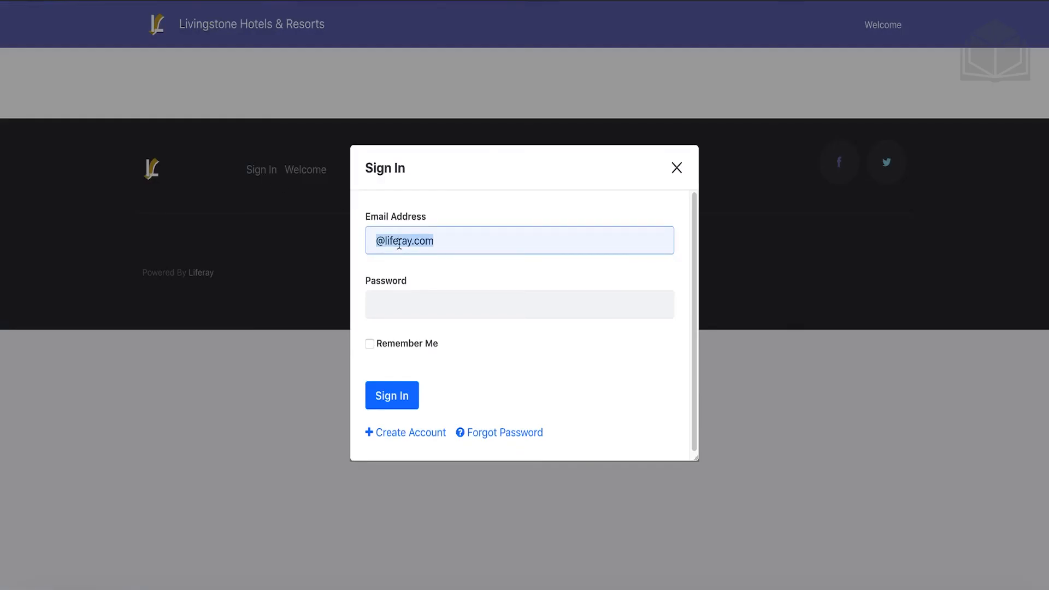
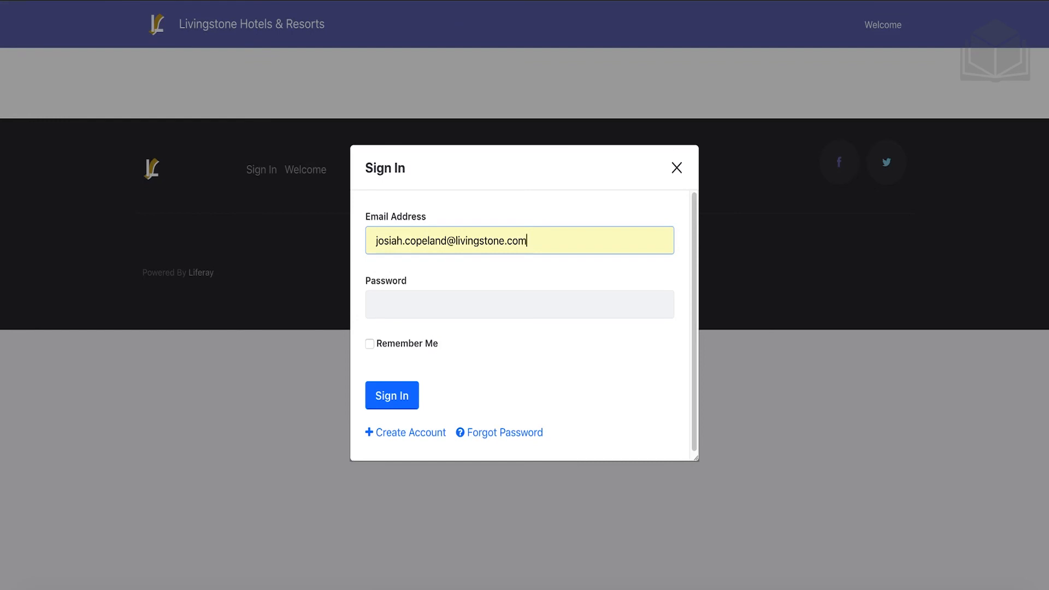
left_click(520, 305)
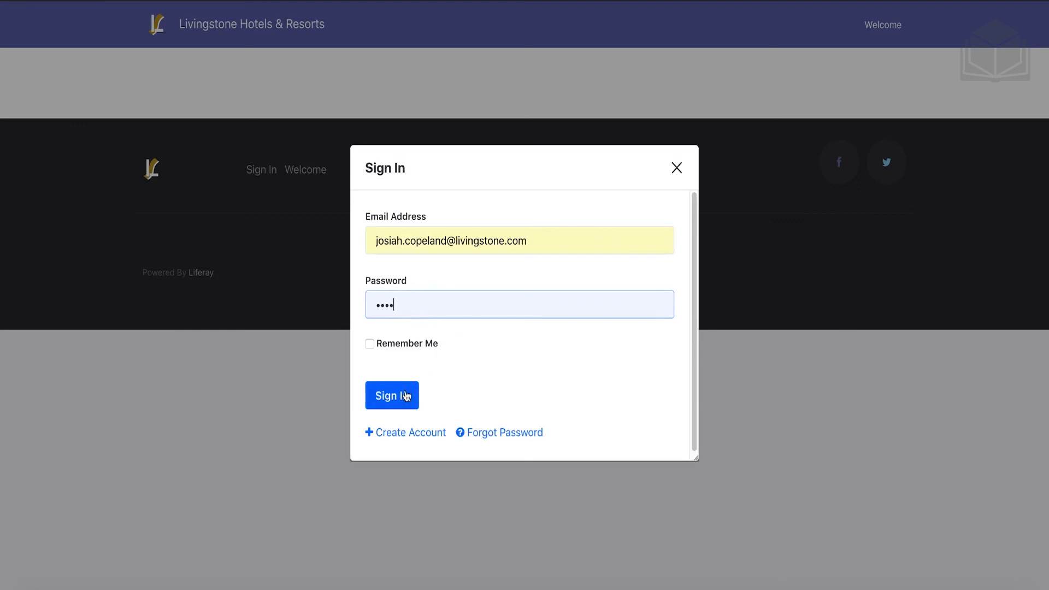
left_click(393, 396)
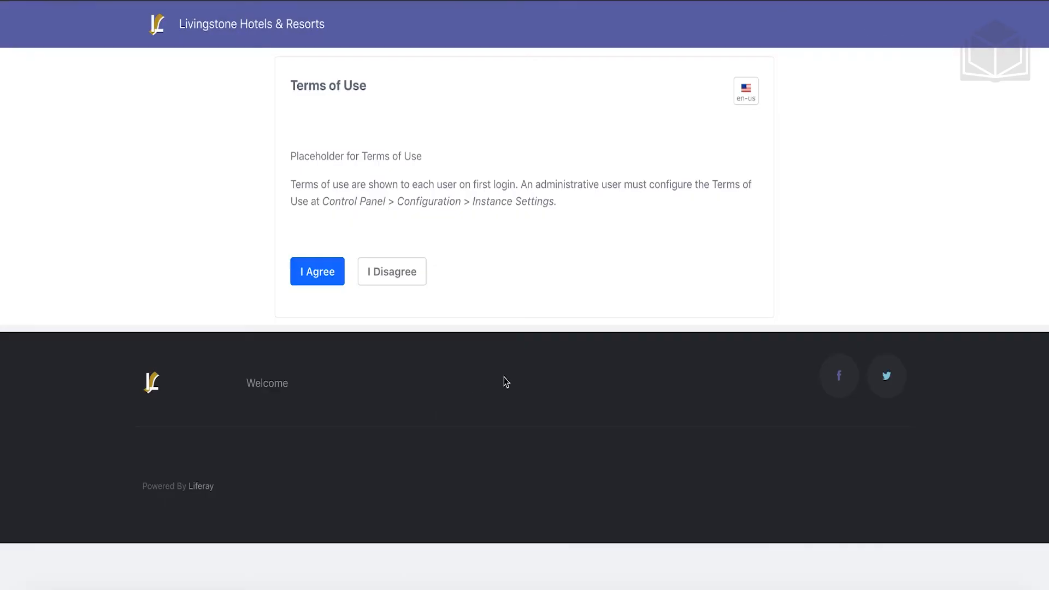
mouse_move(299, 227)
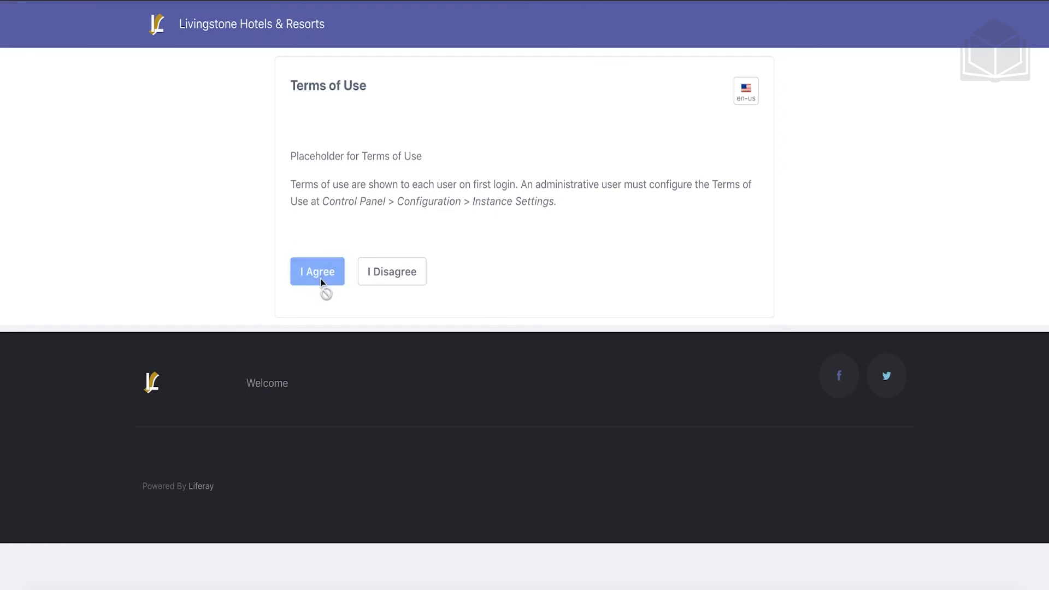
Agree to the Terms of Use and save Josiah's own new password entered twice.
left_click(316, 271)
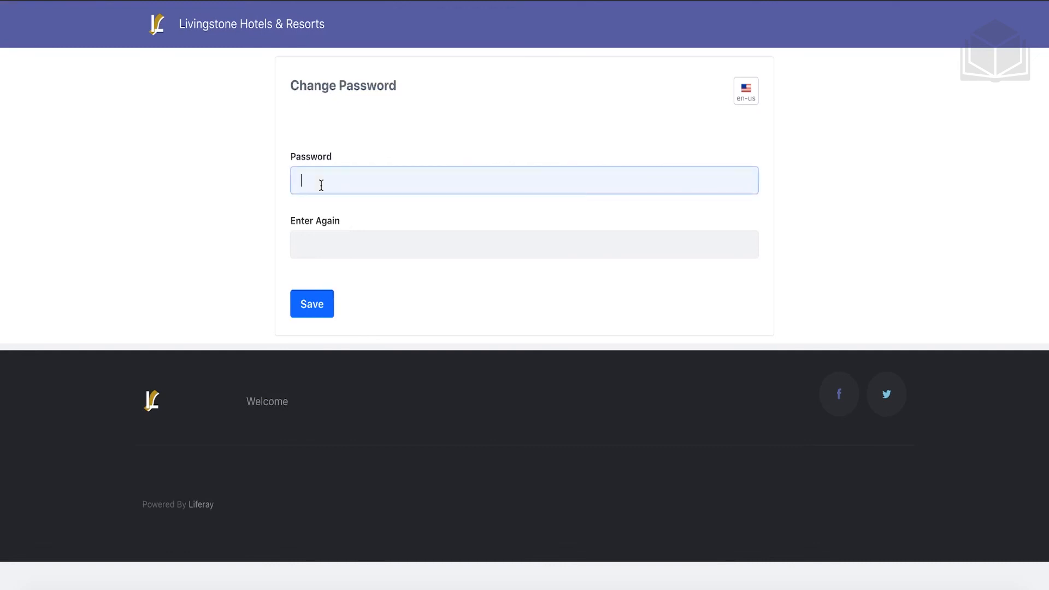
type("•")
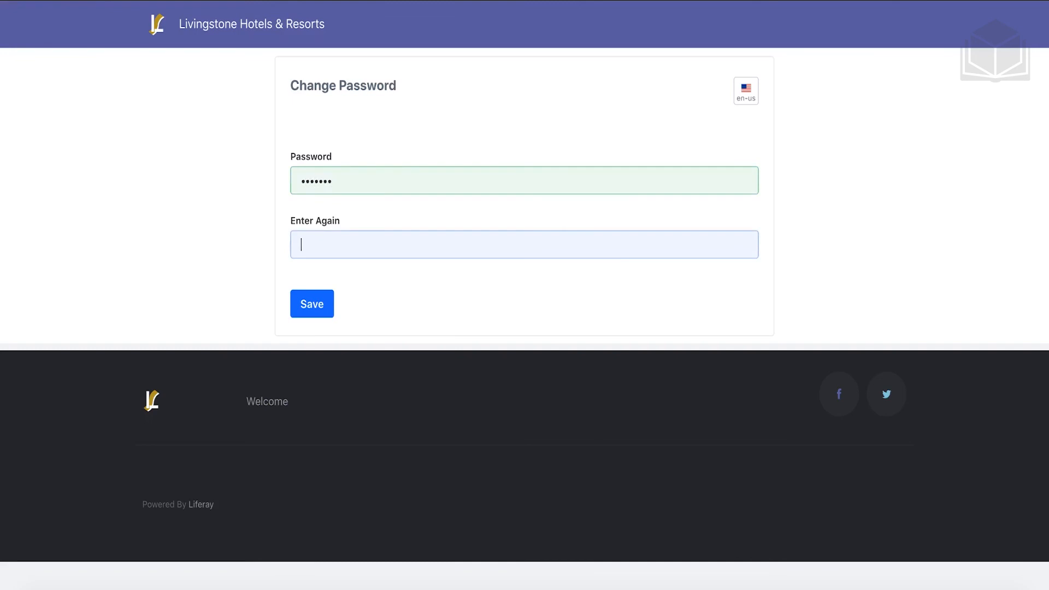
type("••")
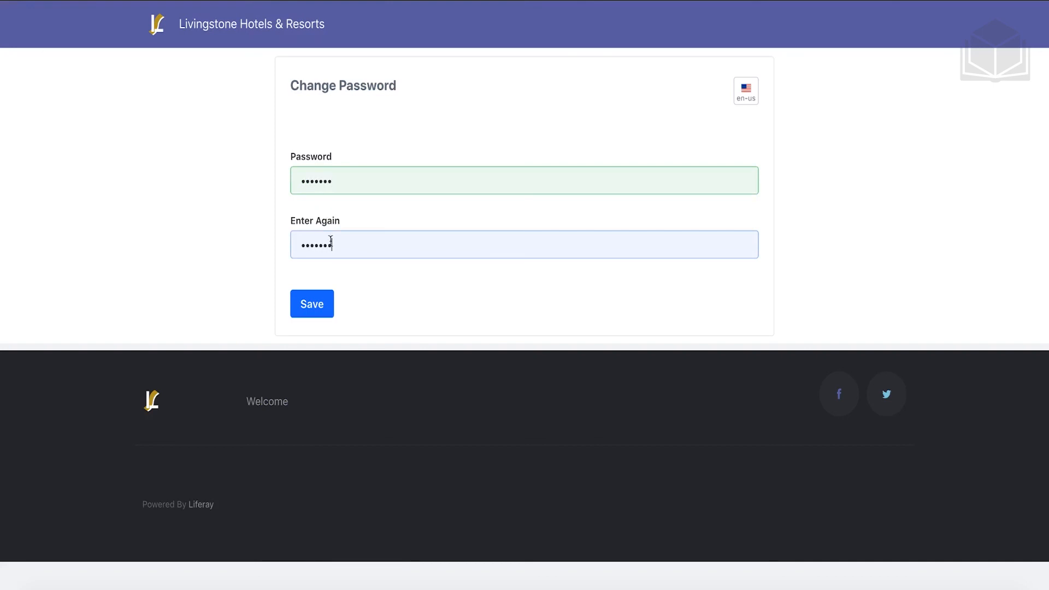
left_click(311, 304)
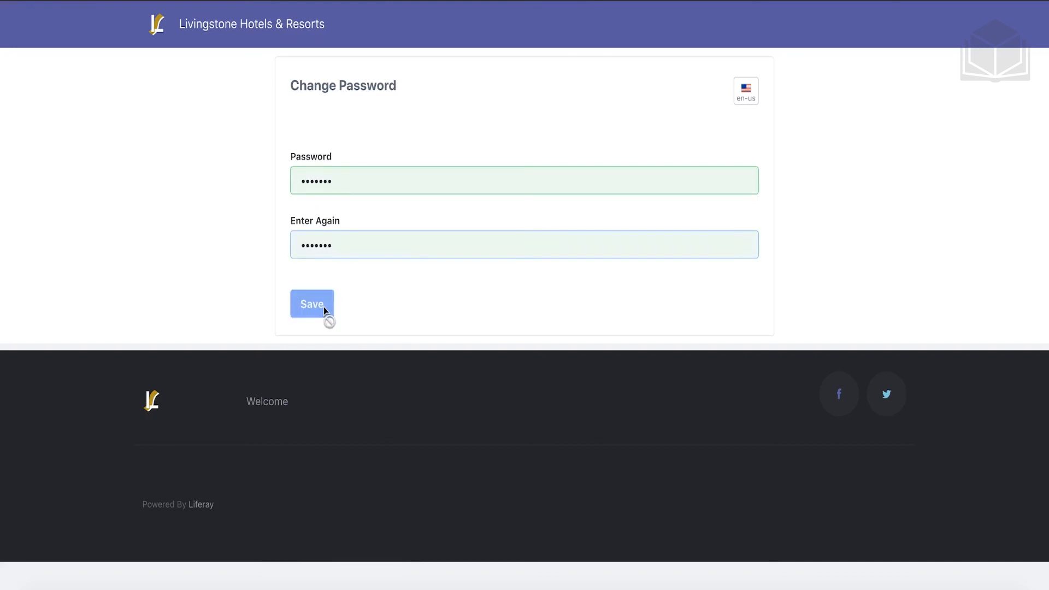
left_click(311, 303)
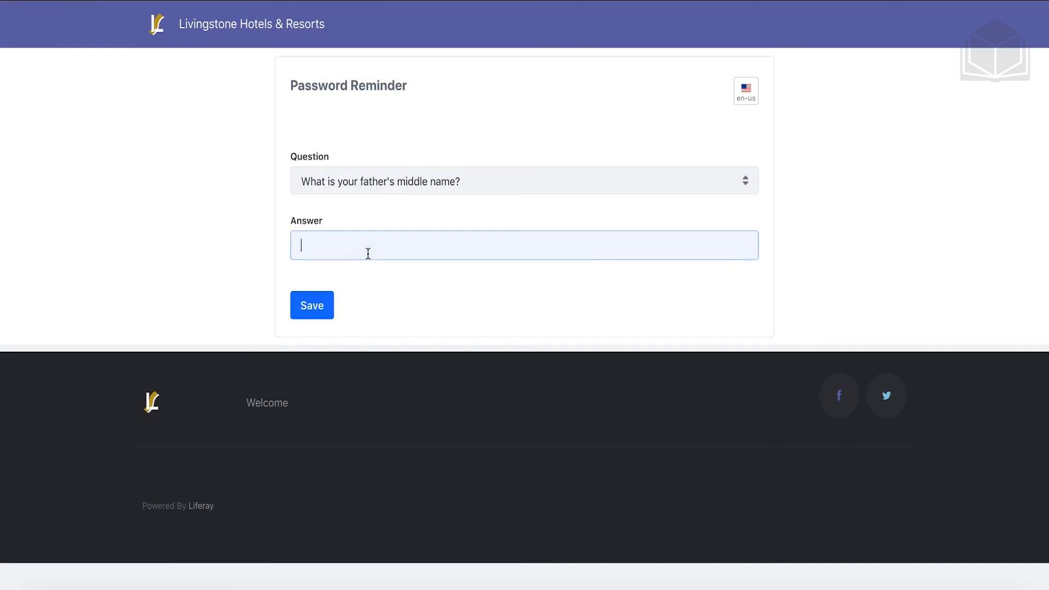
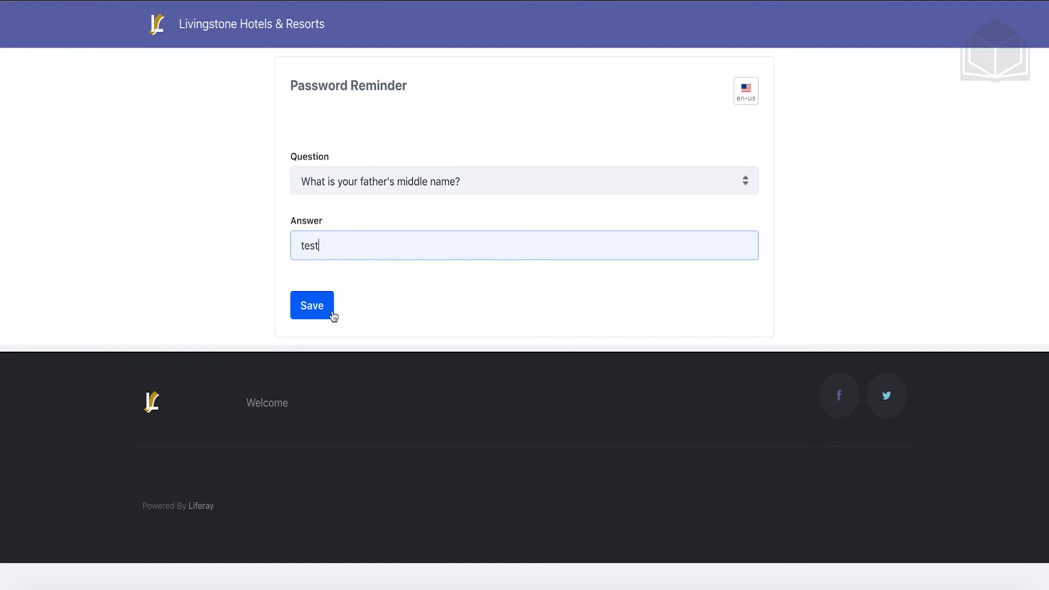
left_click(311, 305)
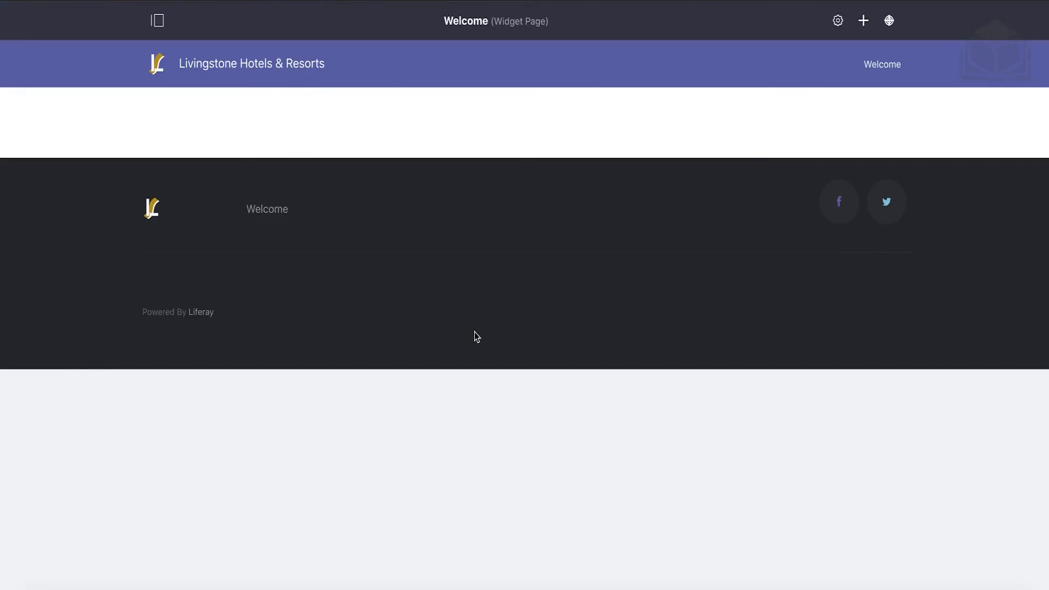
As Josiah, expand the product menu's Control Panel to reveal Users, Sites, Apps and Configuration.
left_click(156, 20)
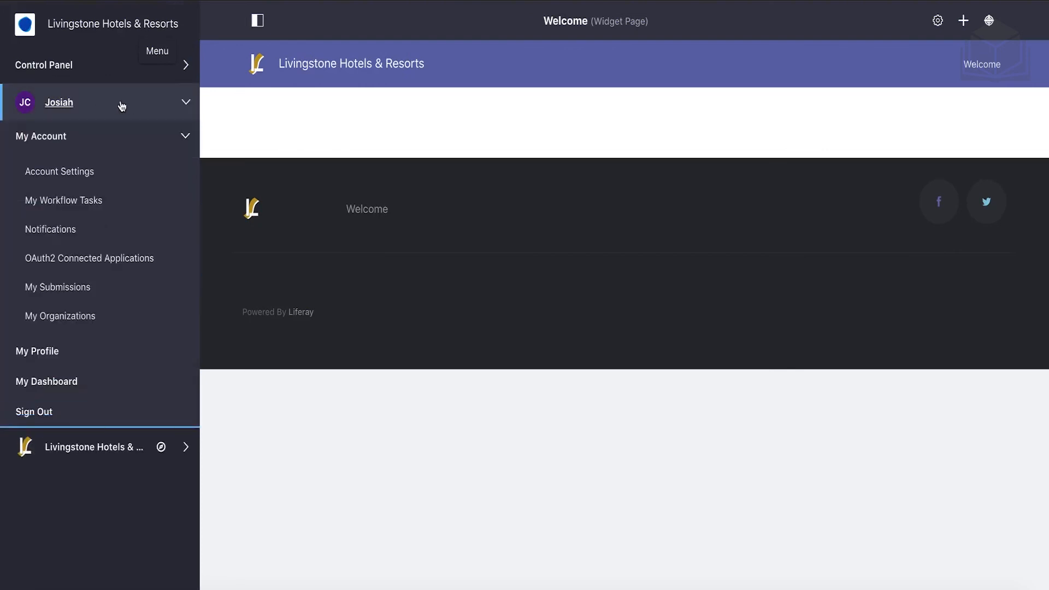
left_click(44, 64)
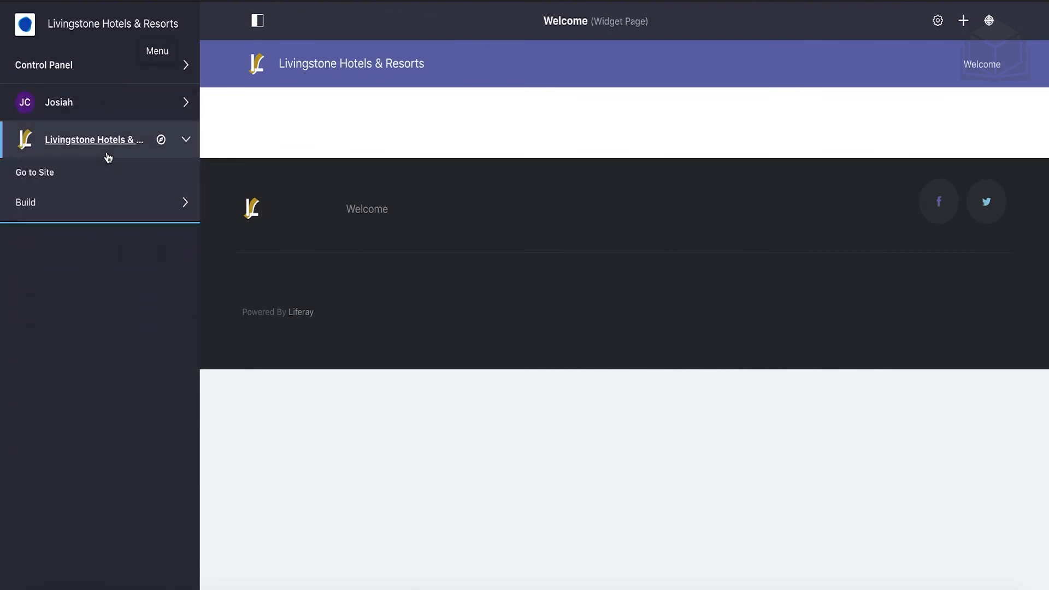
left_click(43, 64)
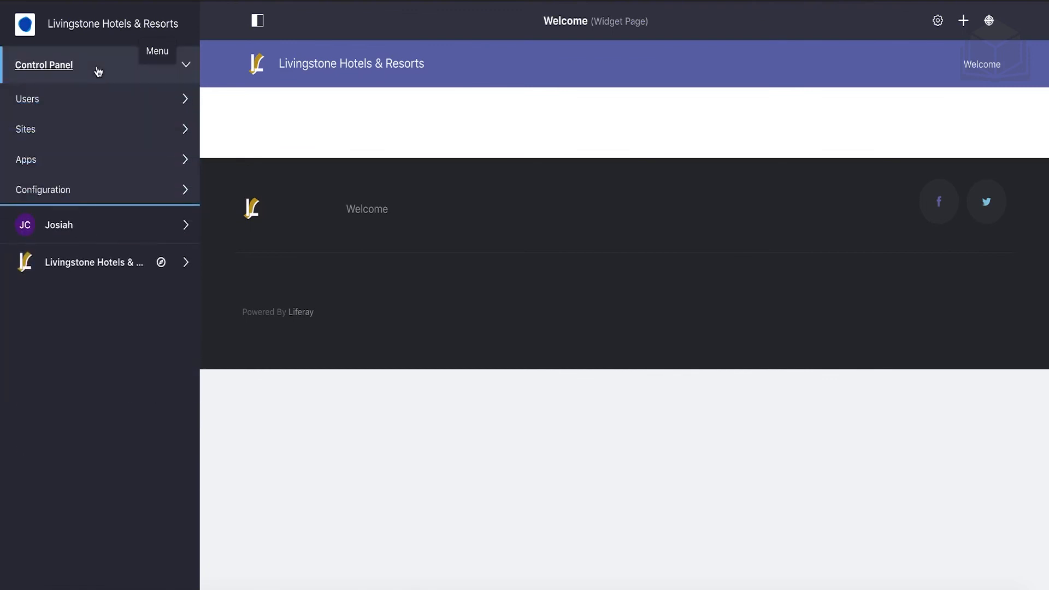